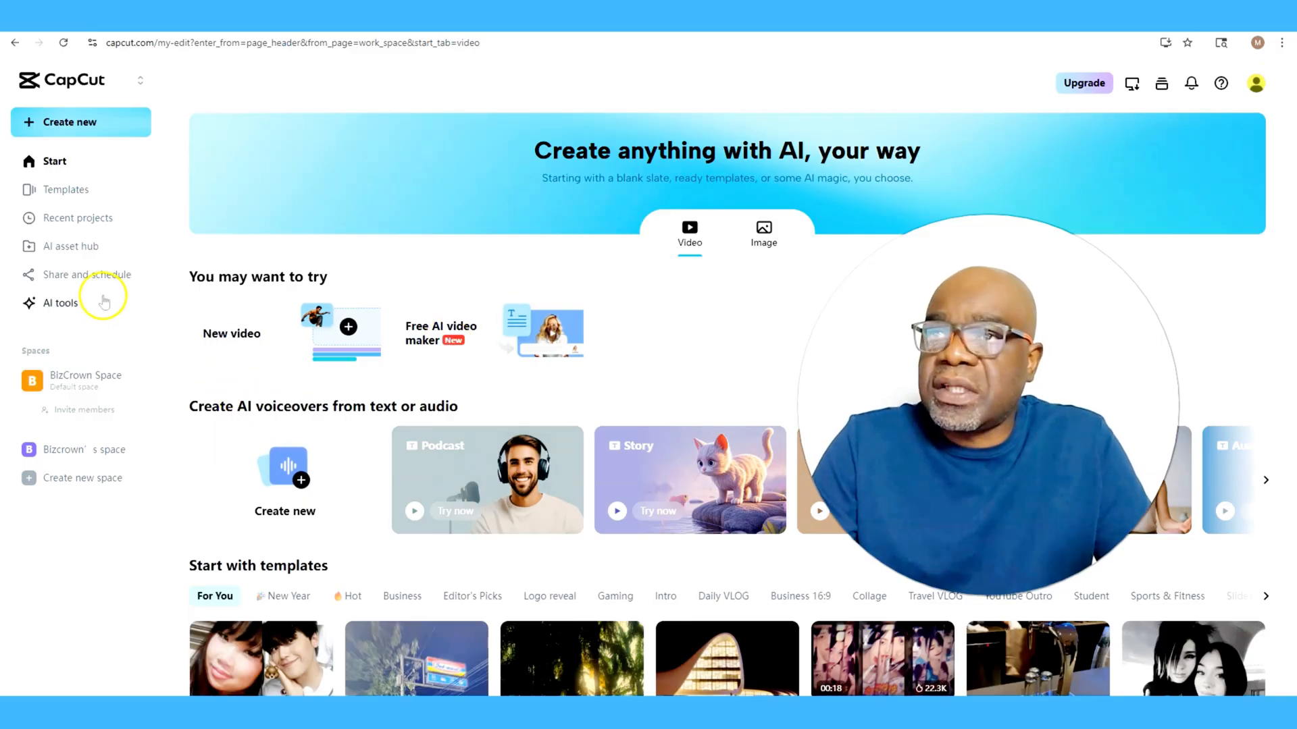
# Bring up CapCut's Create new options, including the Free AI video maker under Magic tools
pyautogui.click(70, 121)
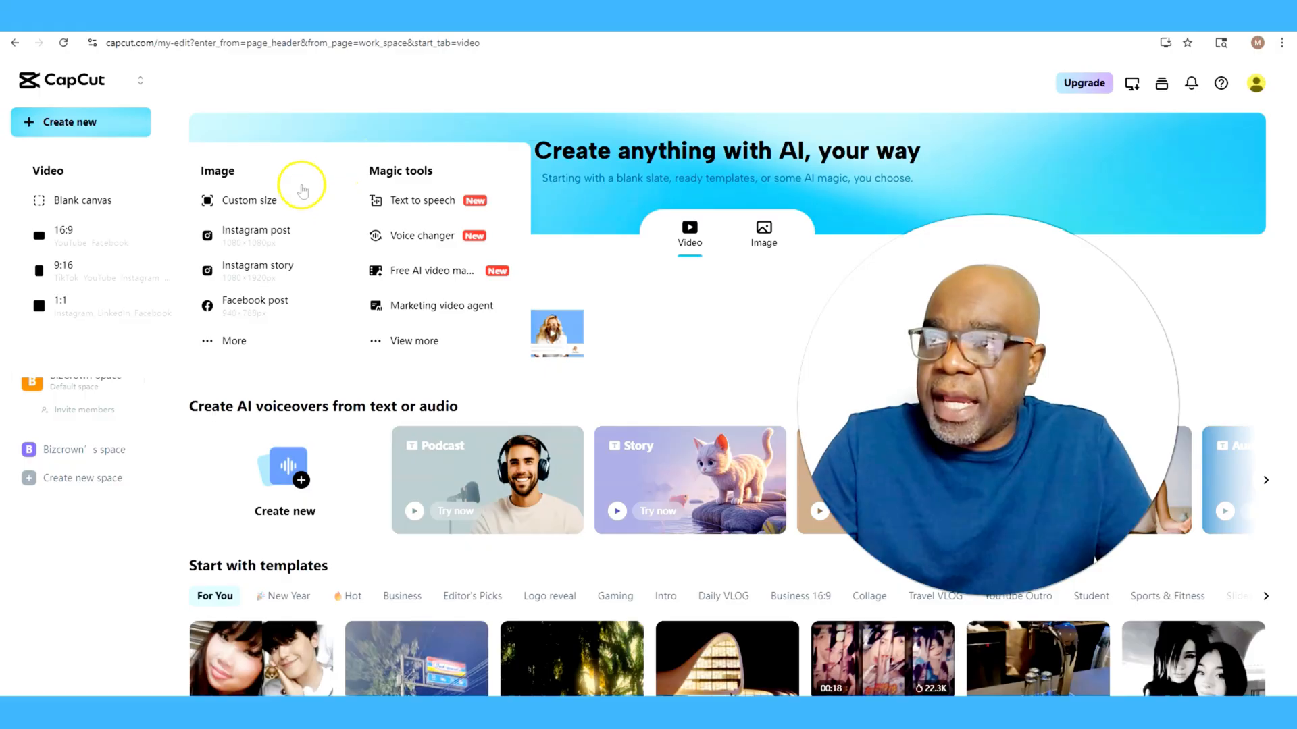
pyautogui.moveTo(423, 285)
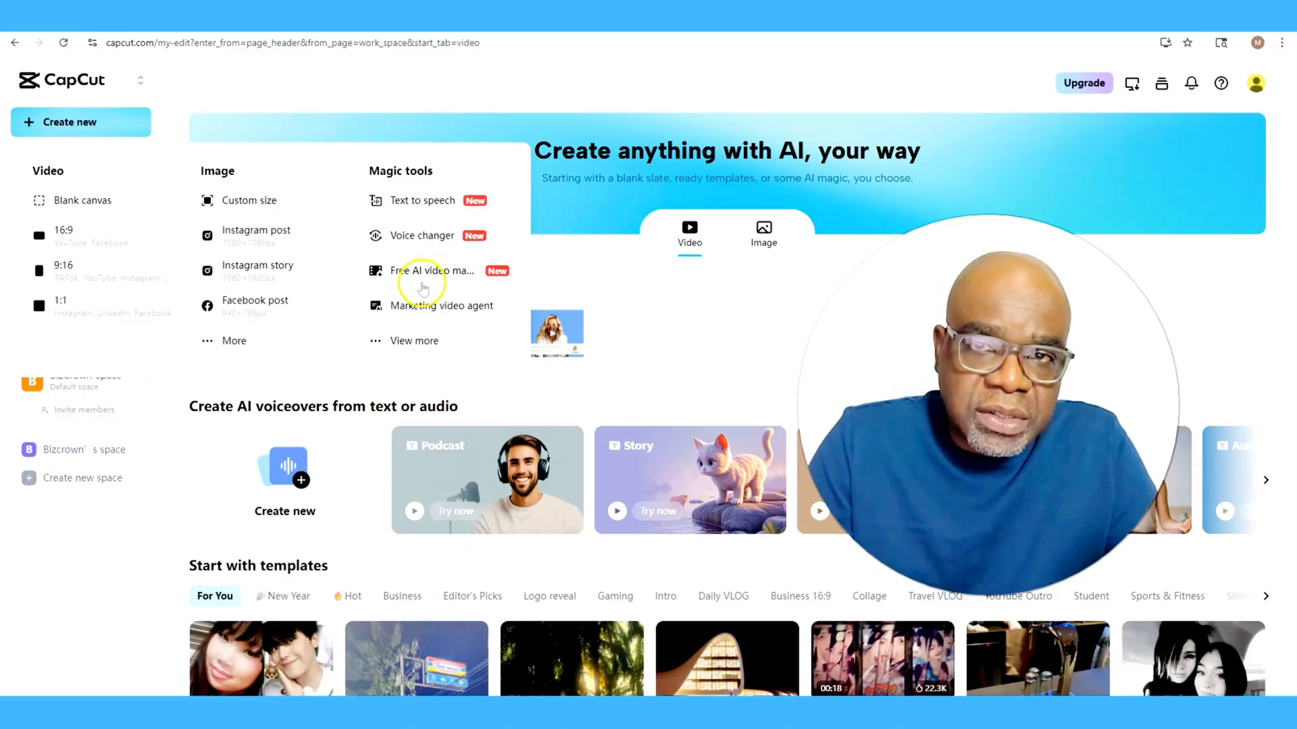
pyautogui.moveTo(428, 276)
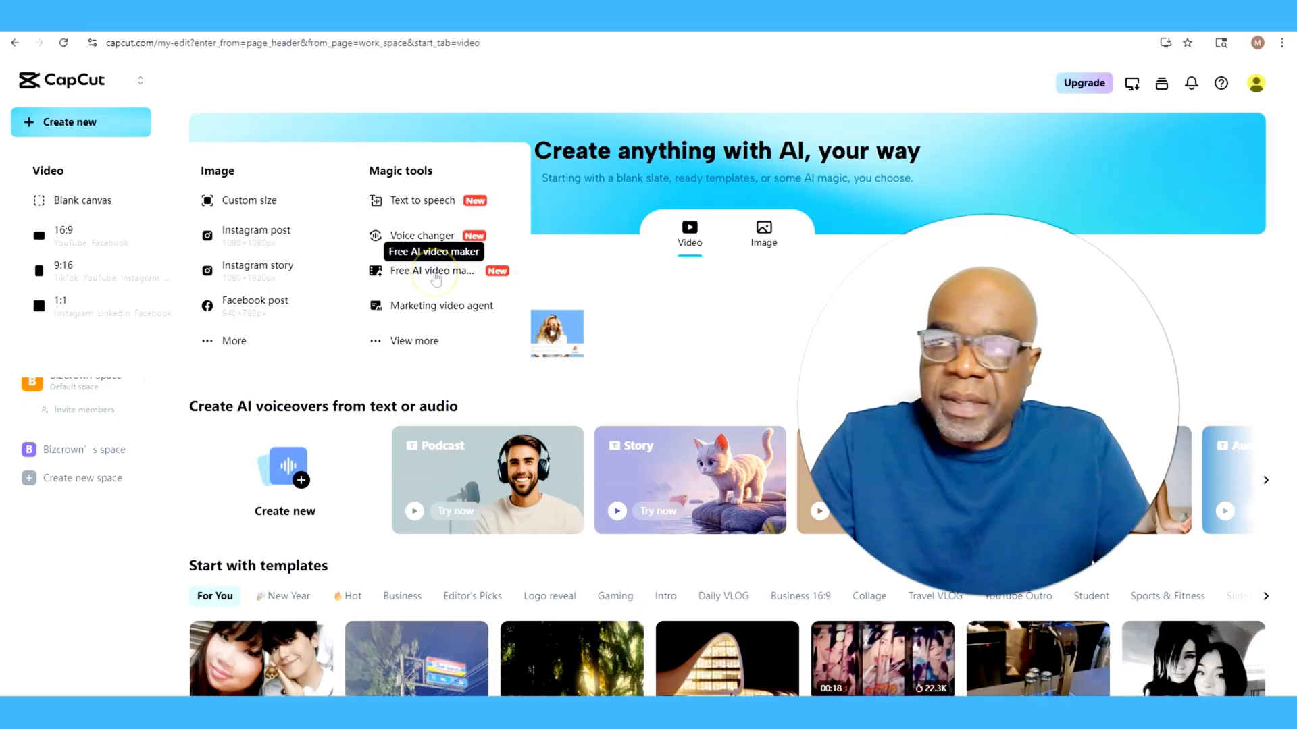
# Start an Instant AI video and page through the Style carousel to review styles
pyautogui.click(432, 270)
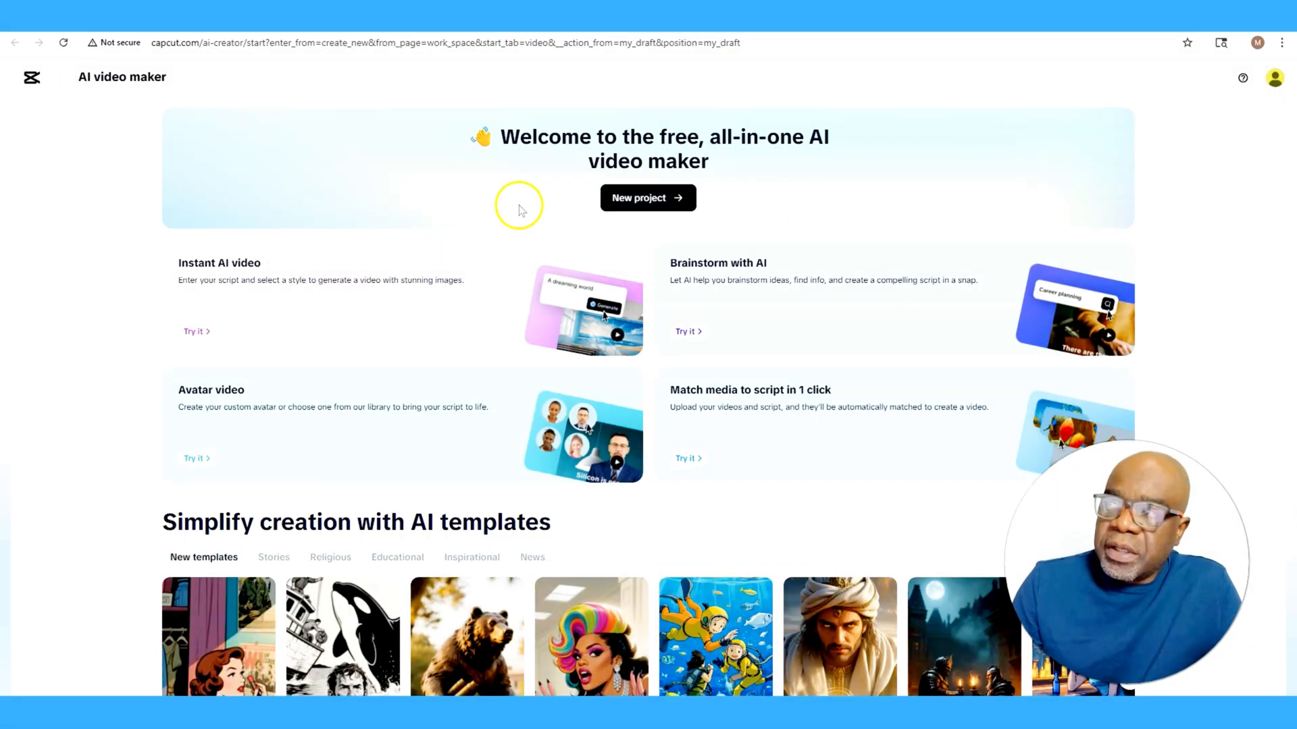
pyautogui.moveTo(719, 165)
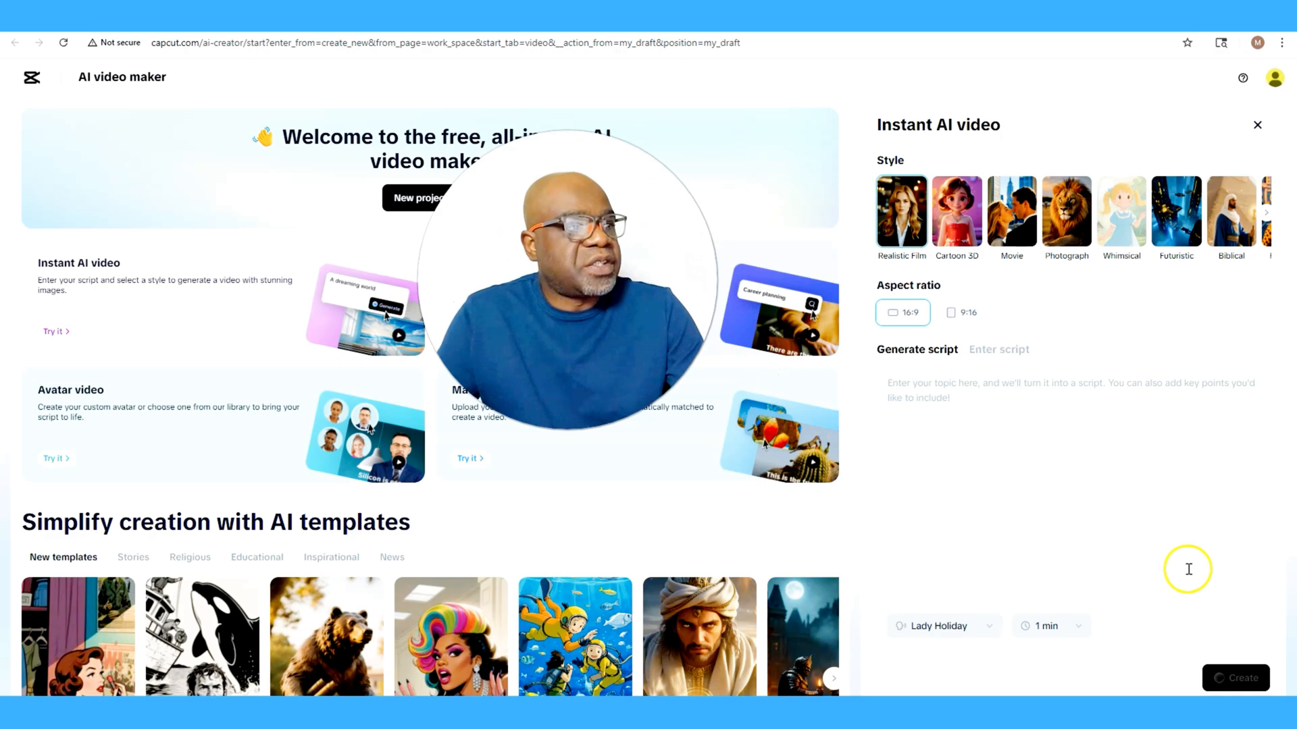
pyautogui.moveTo(836, 261)
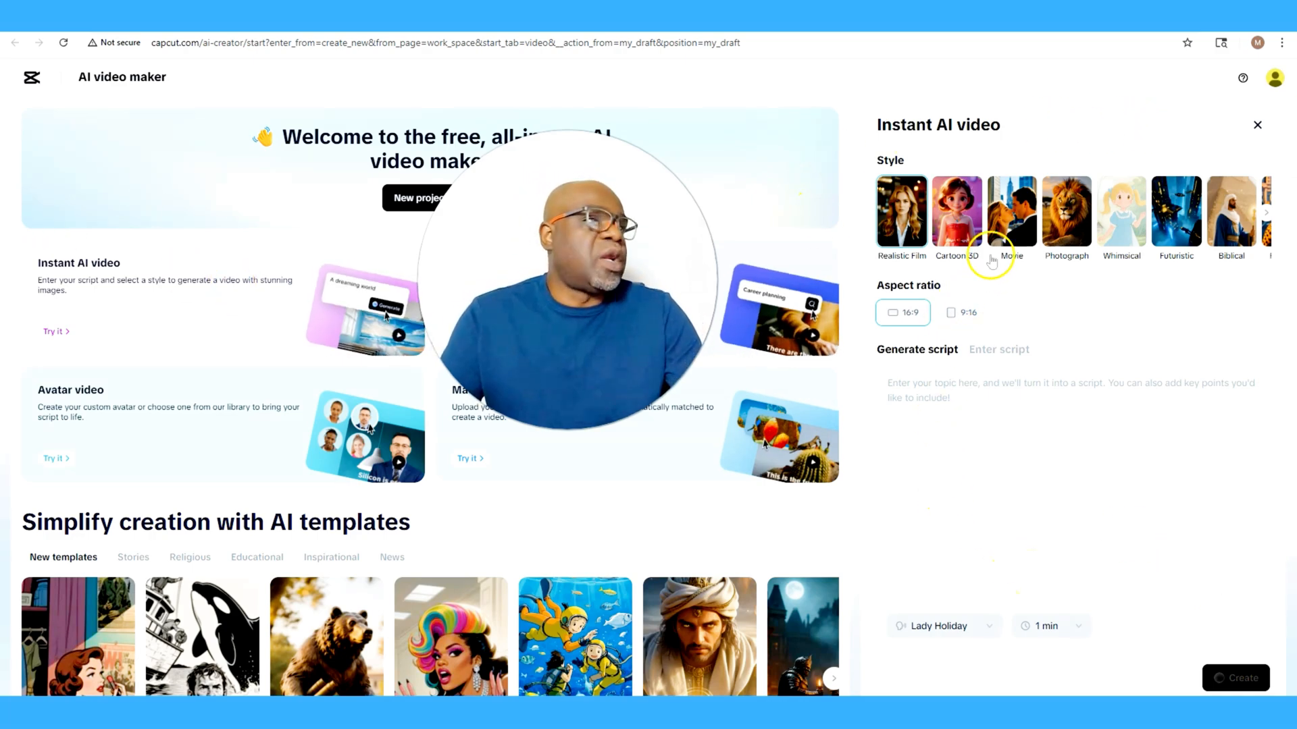
pyautogui.click(1264, 212)
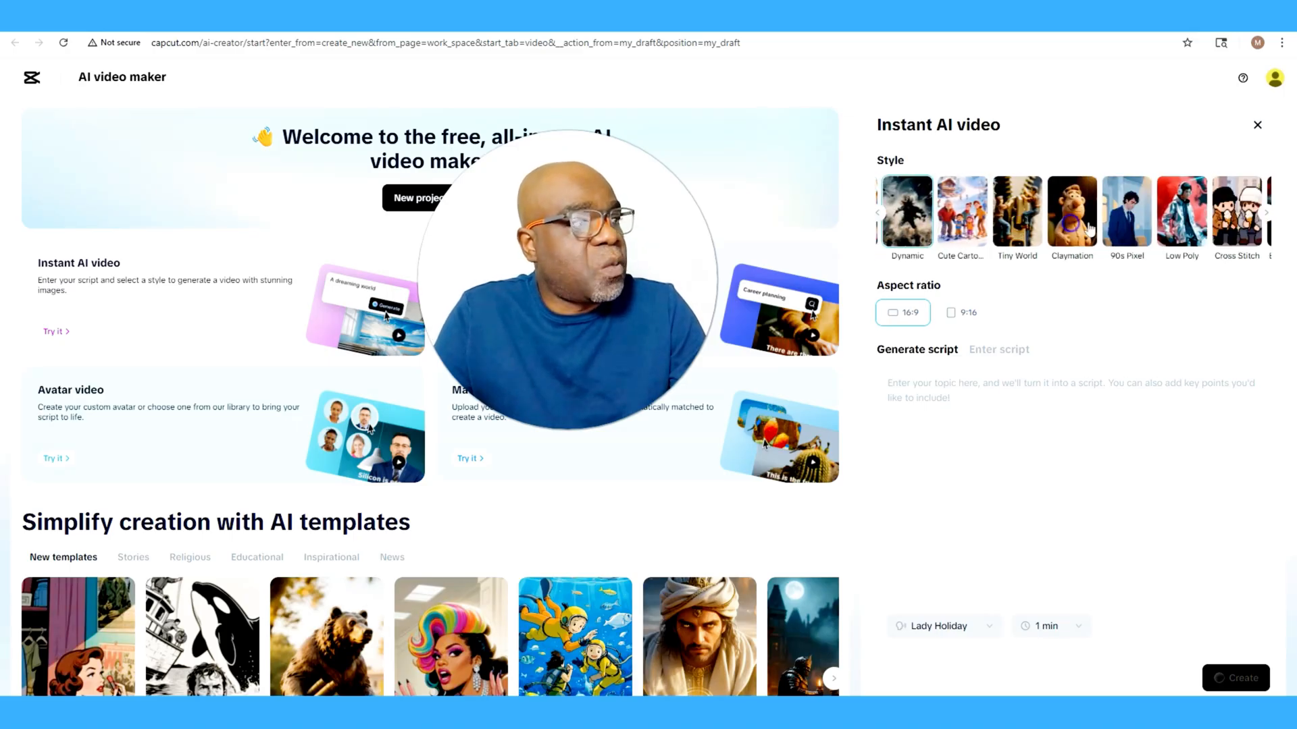
pyautogui.click(1265, 213)
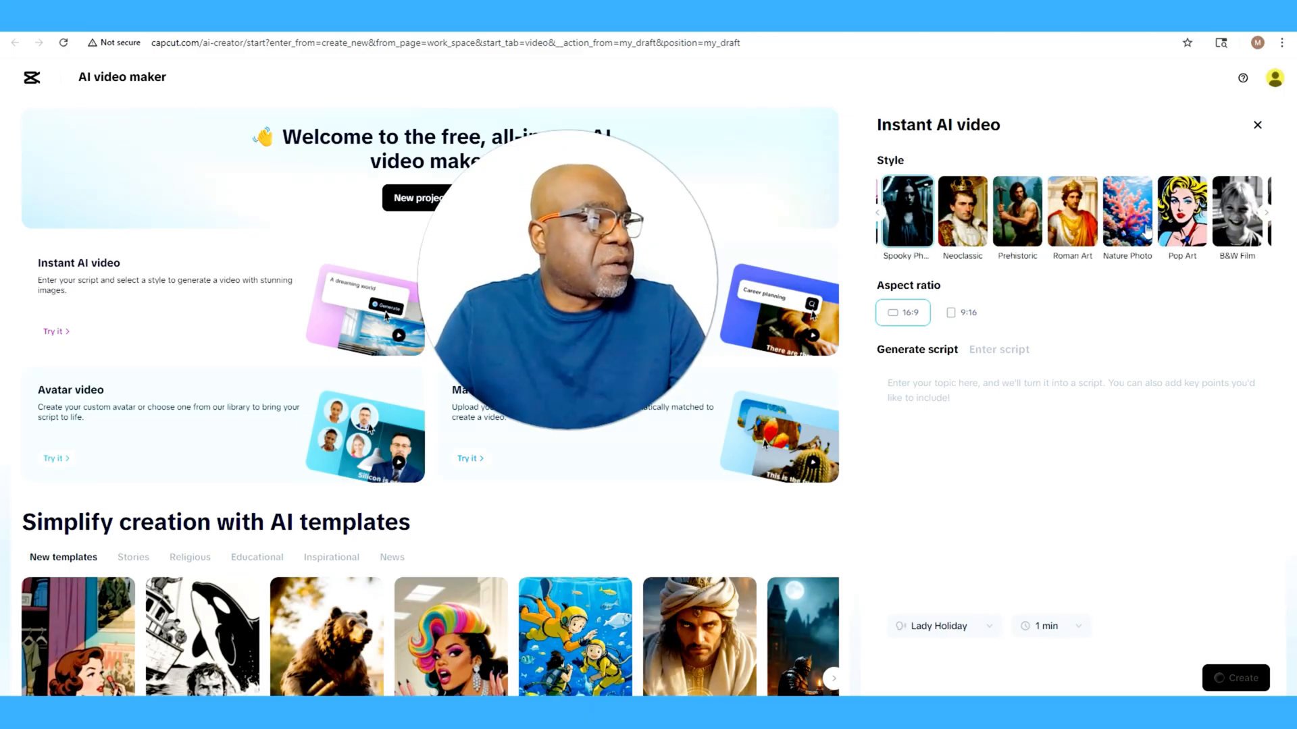
pyautogui.click(1286, 213)
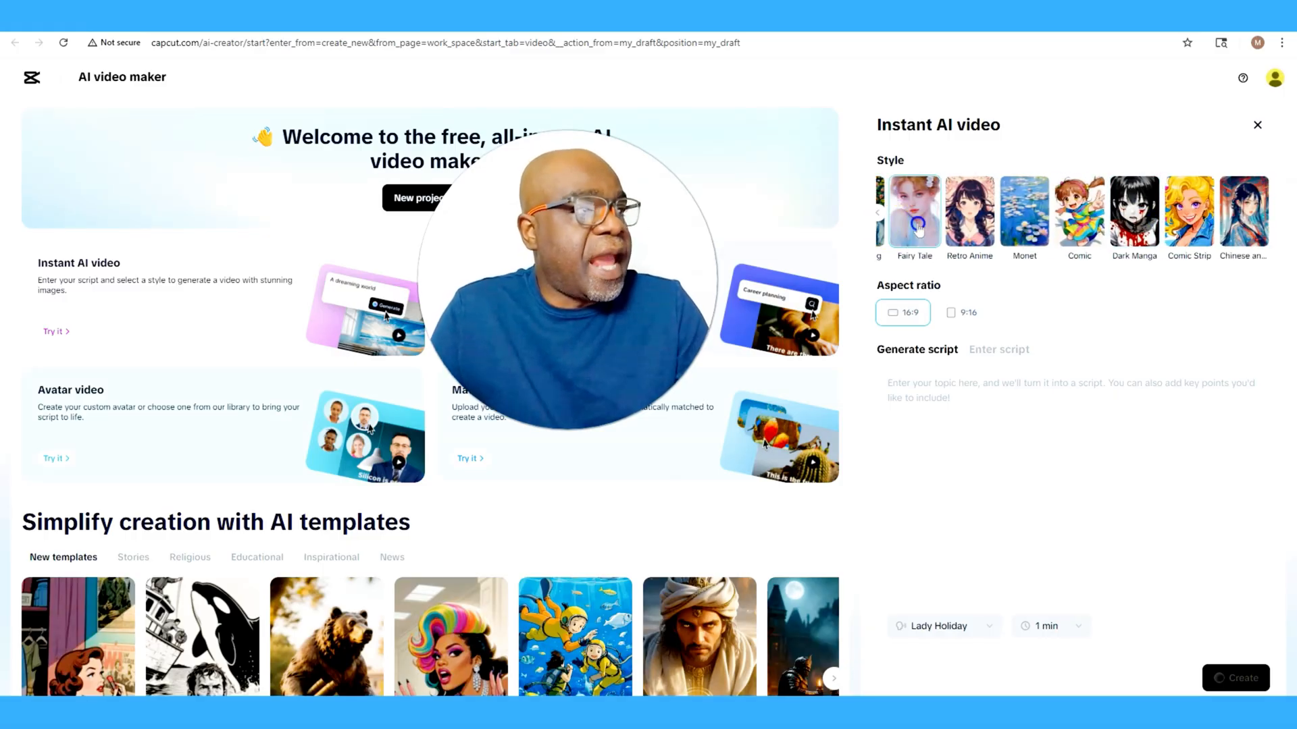
pyautogui.click(1283, 213)
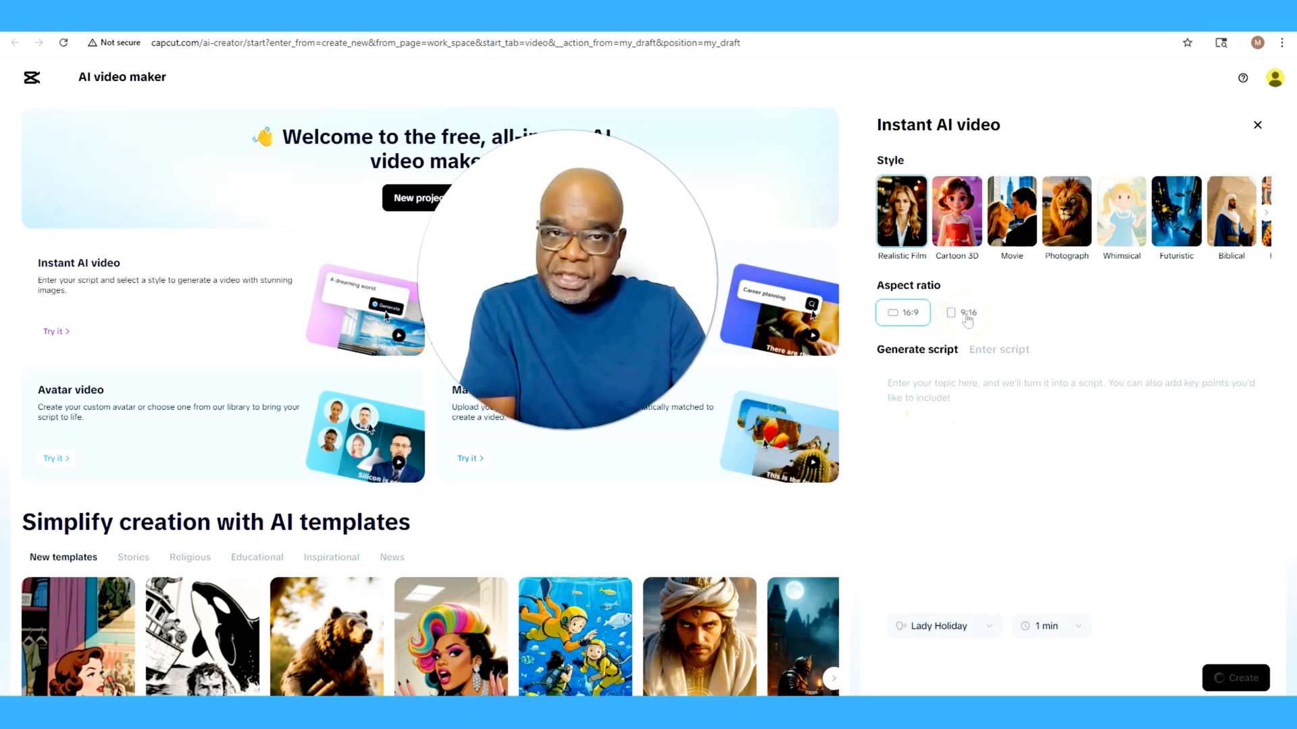
# Try 9:16, return to 16:9 landscape, and pick the Excited Commentator voice
pyautogui.click(960, 313)
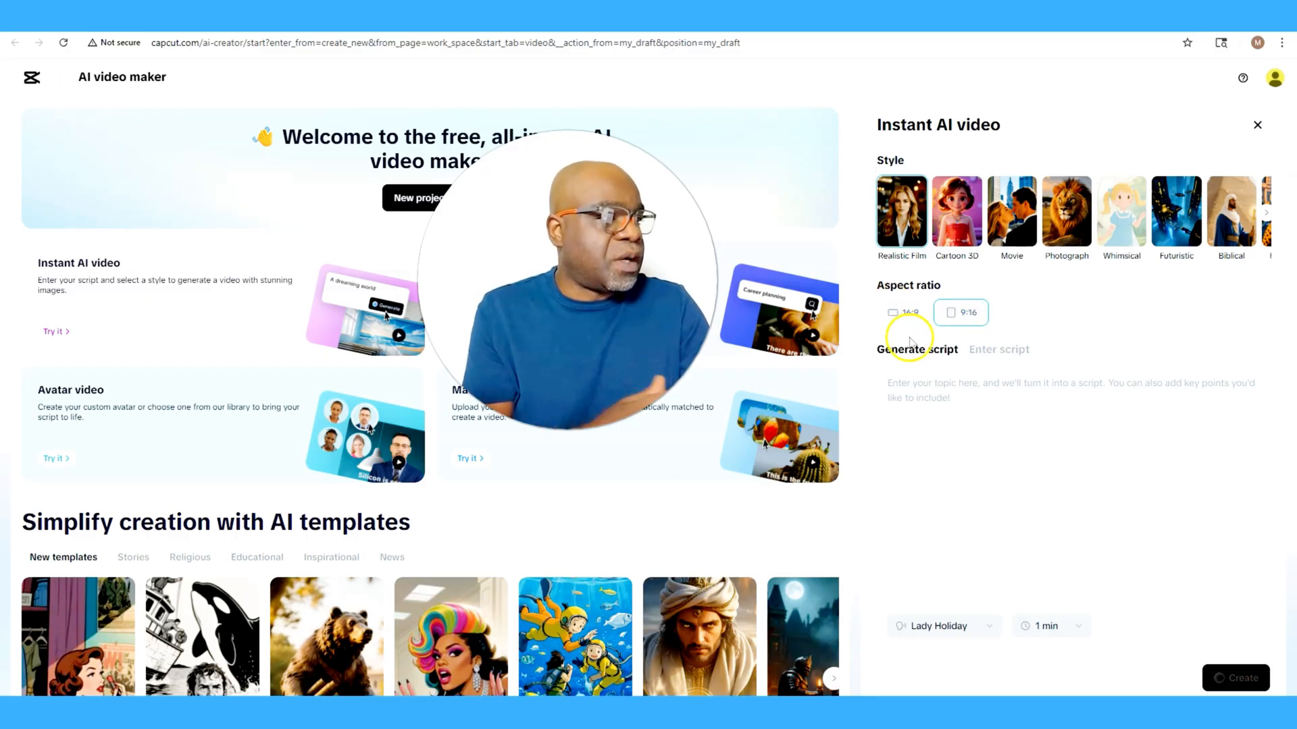
pyautogui.click(903, 313)
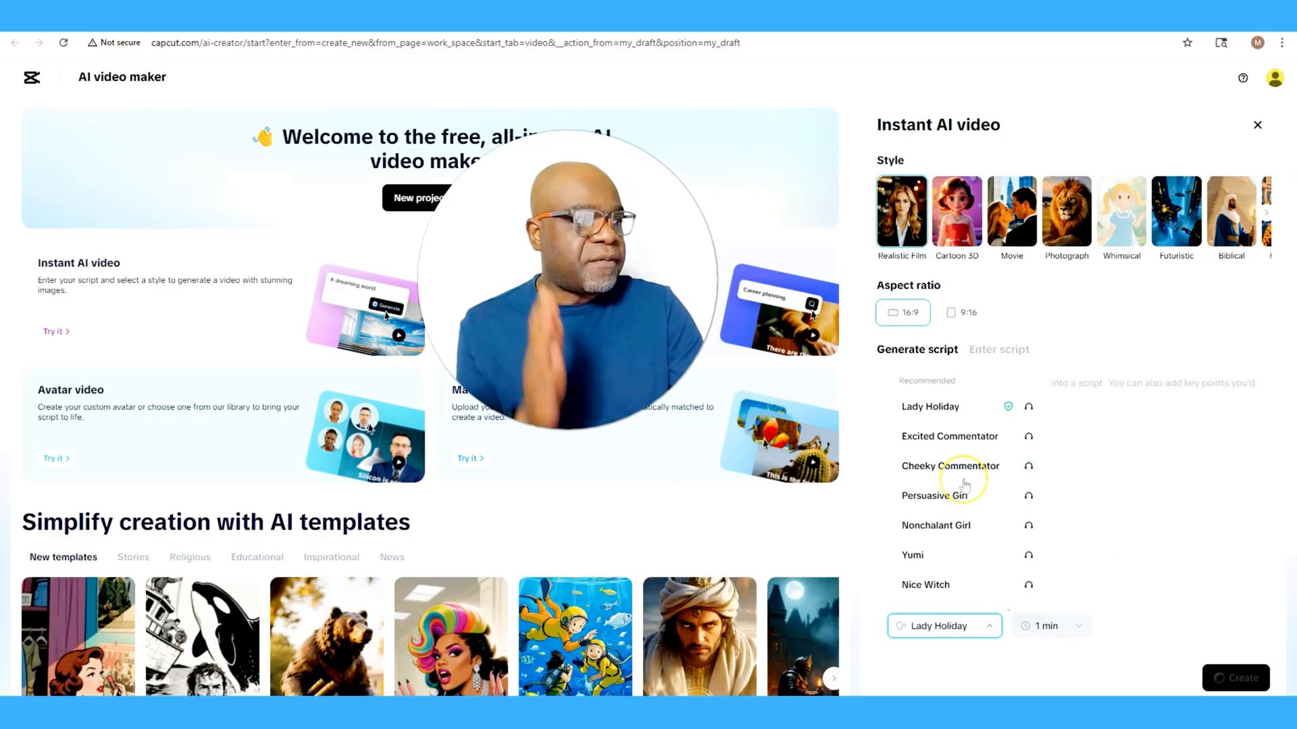
pyautogui.scroll(-3)
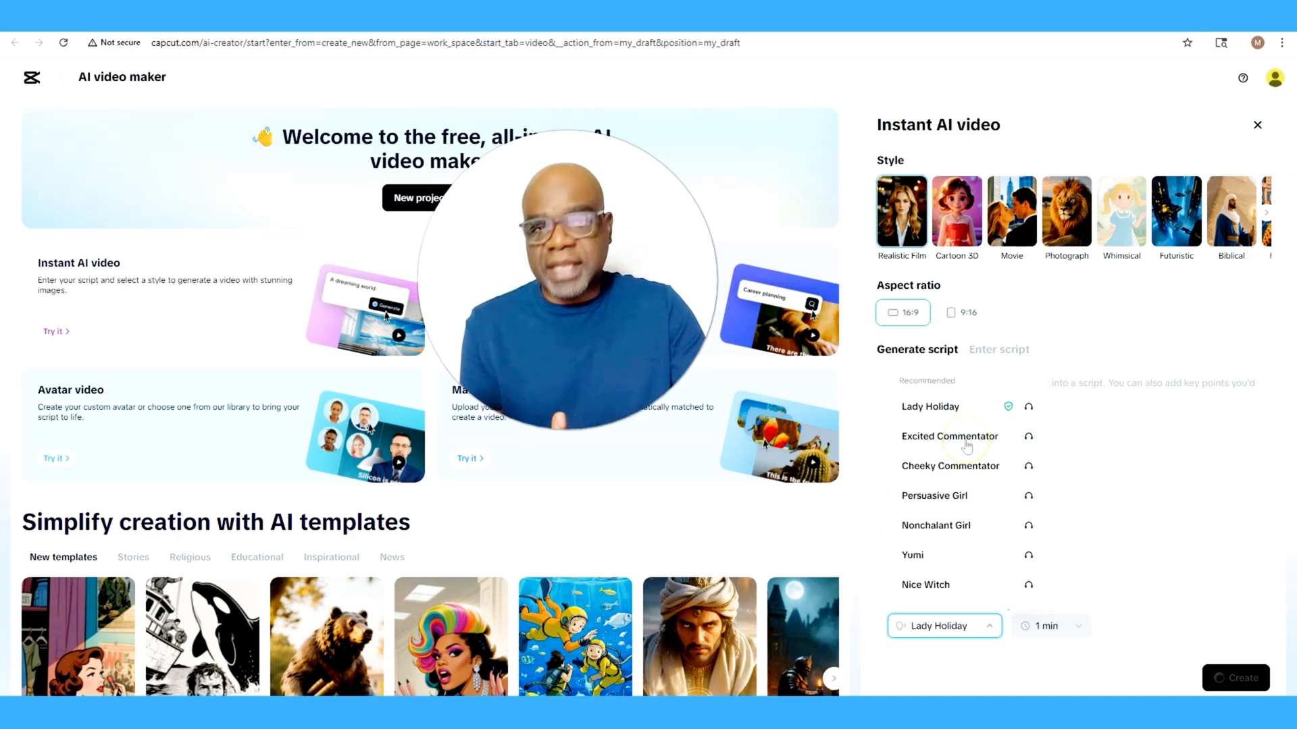
pyautogui.click(950, 435)
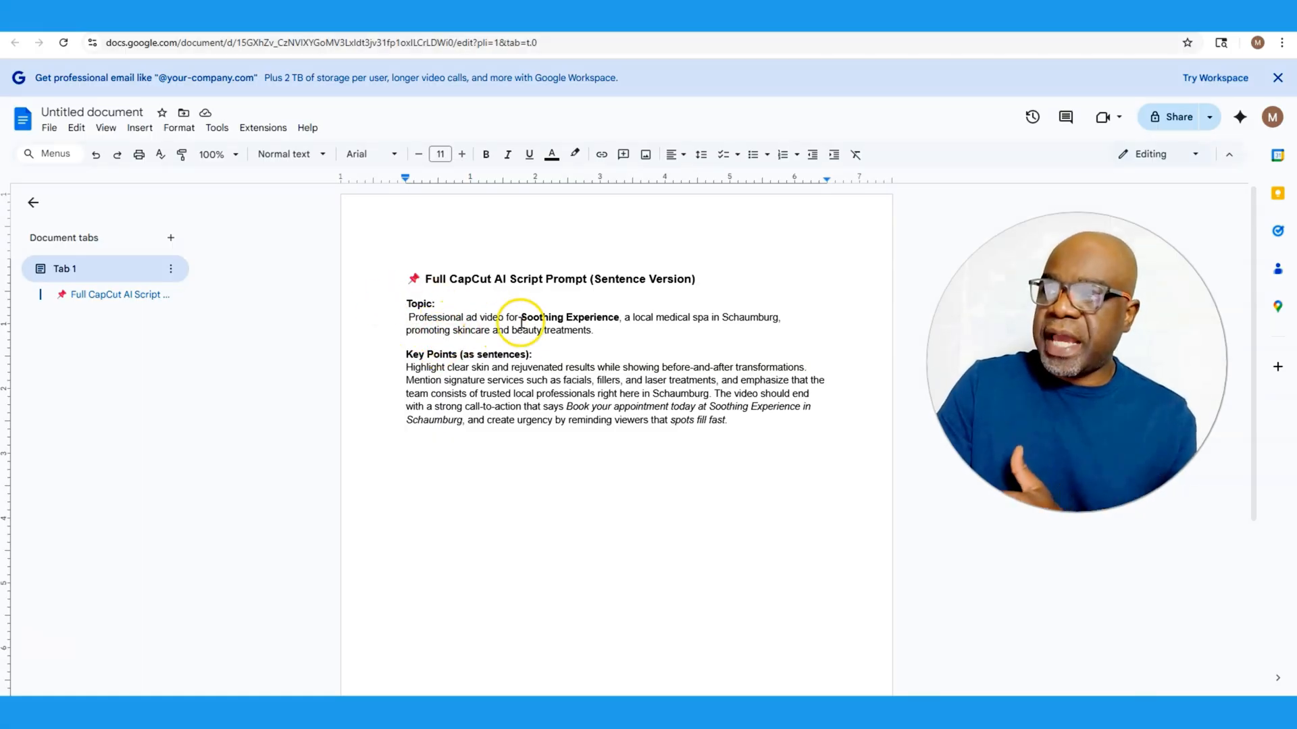
pyautogui.moveTo(641, 345)
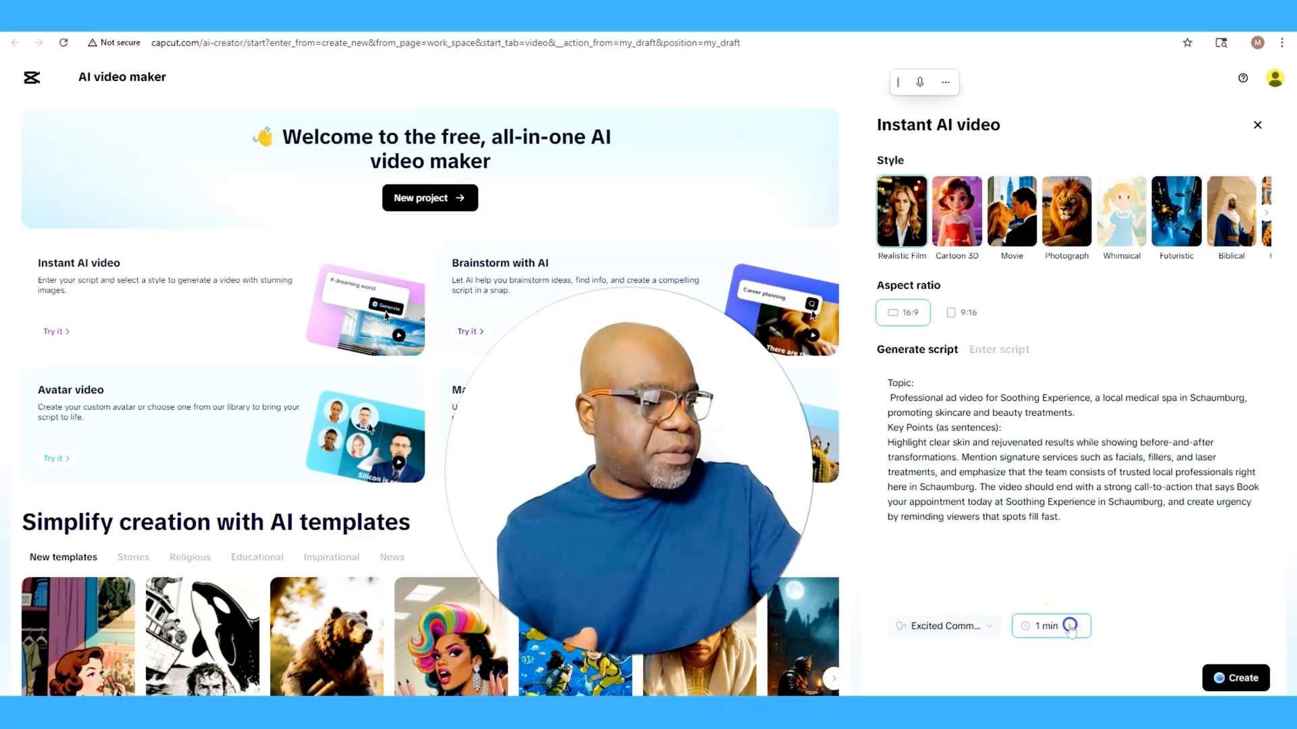
# Confirm the 1-minute length and review Enter script before returning to Generate script
pyautogui.click(1050, 626)
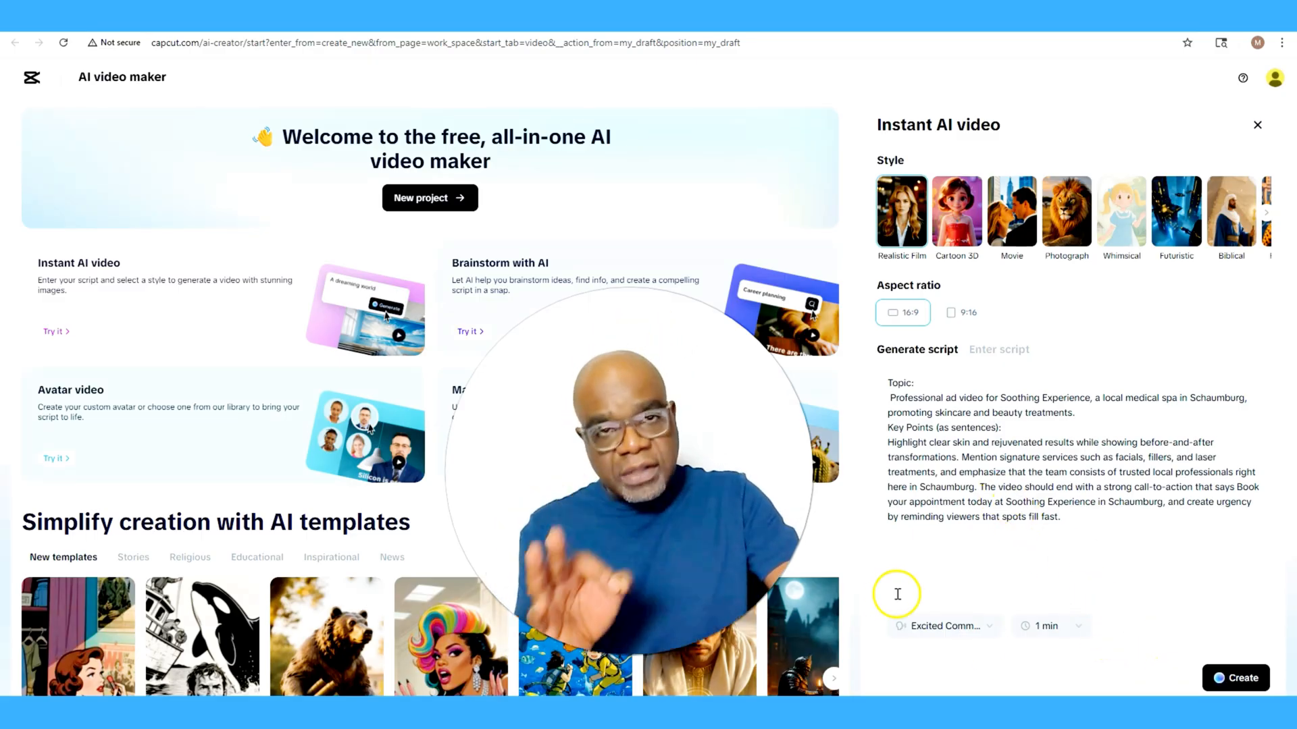
pyautogui.click(998, 349)
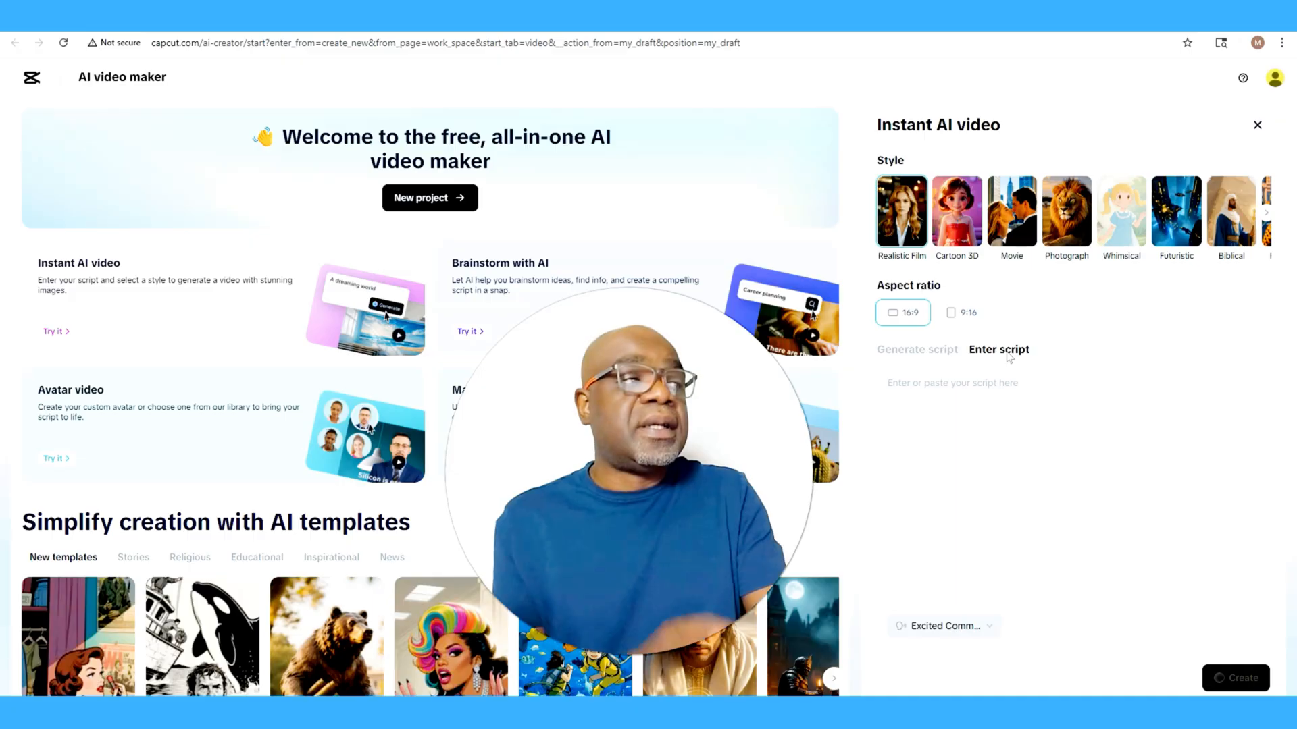
pyautogui.click(916, 349)
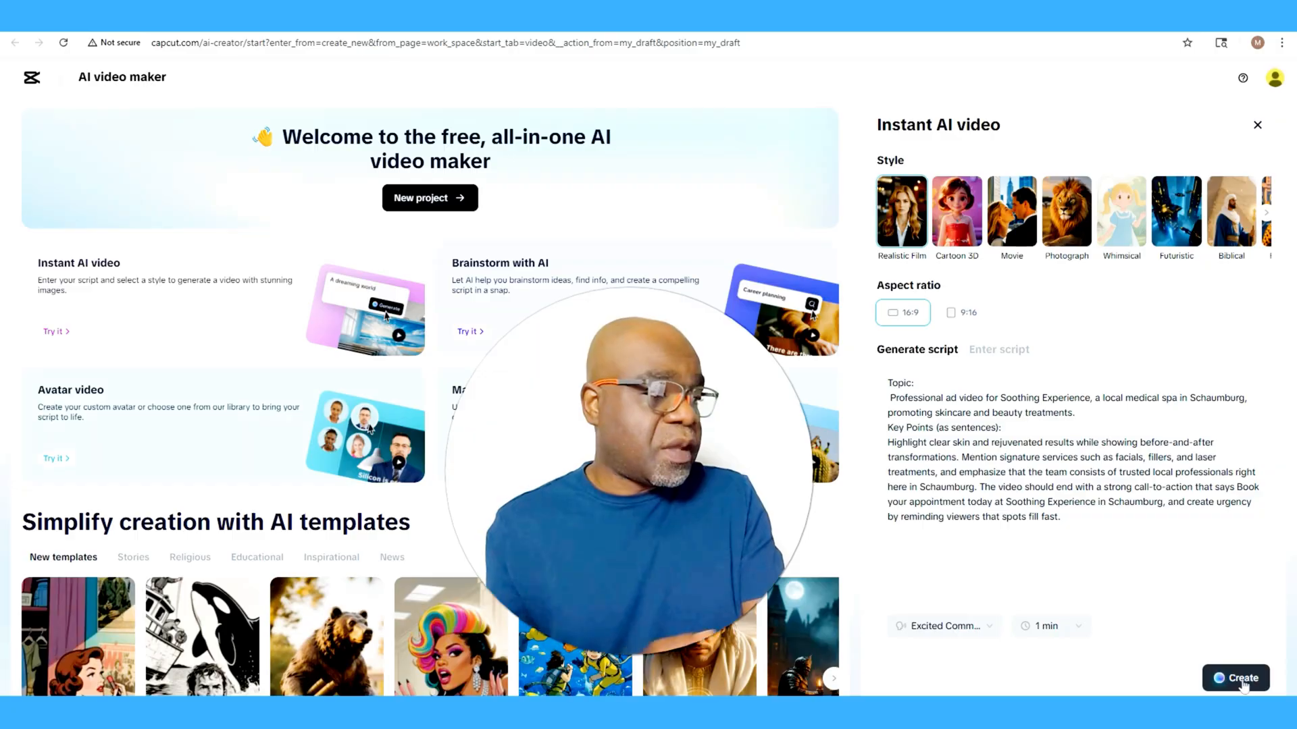
pyautogui.click(1235, 678)
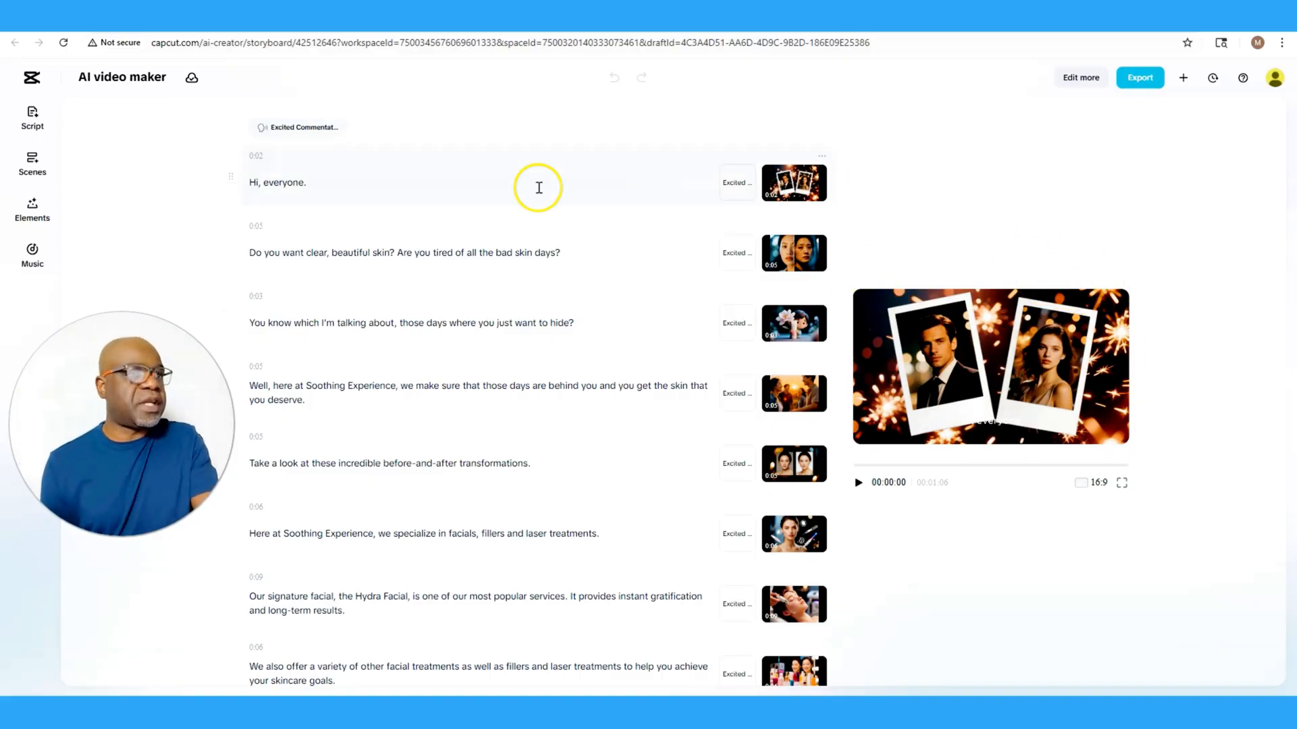
pyautogui.moveTo(290, 188)
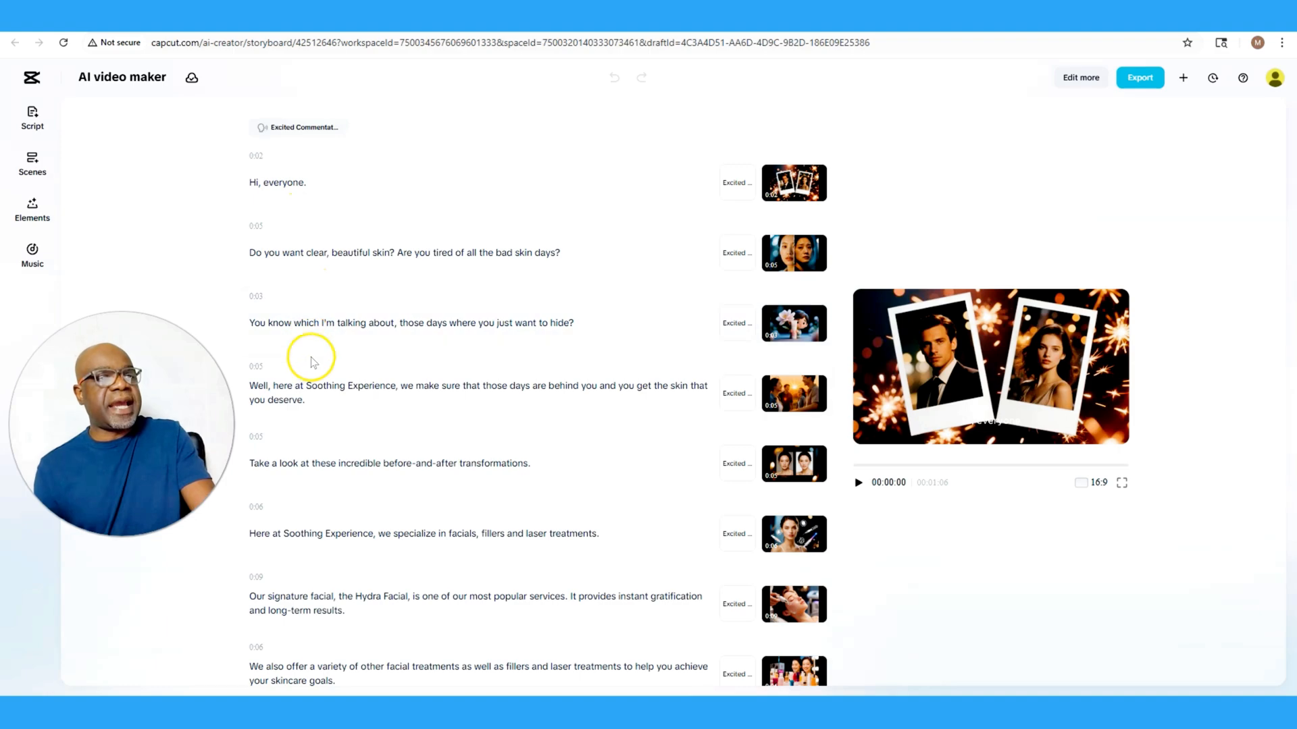
pyautogui.scroll(-3)
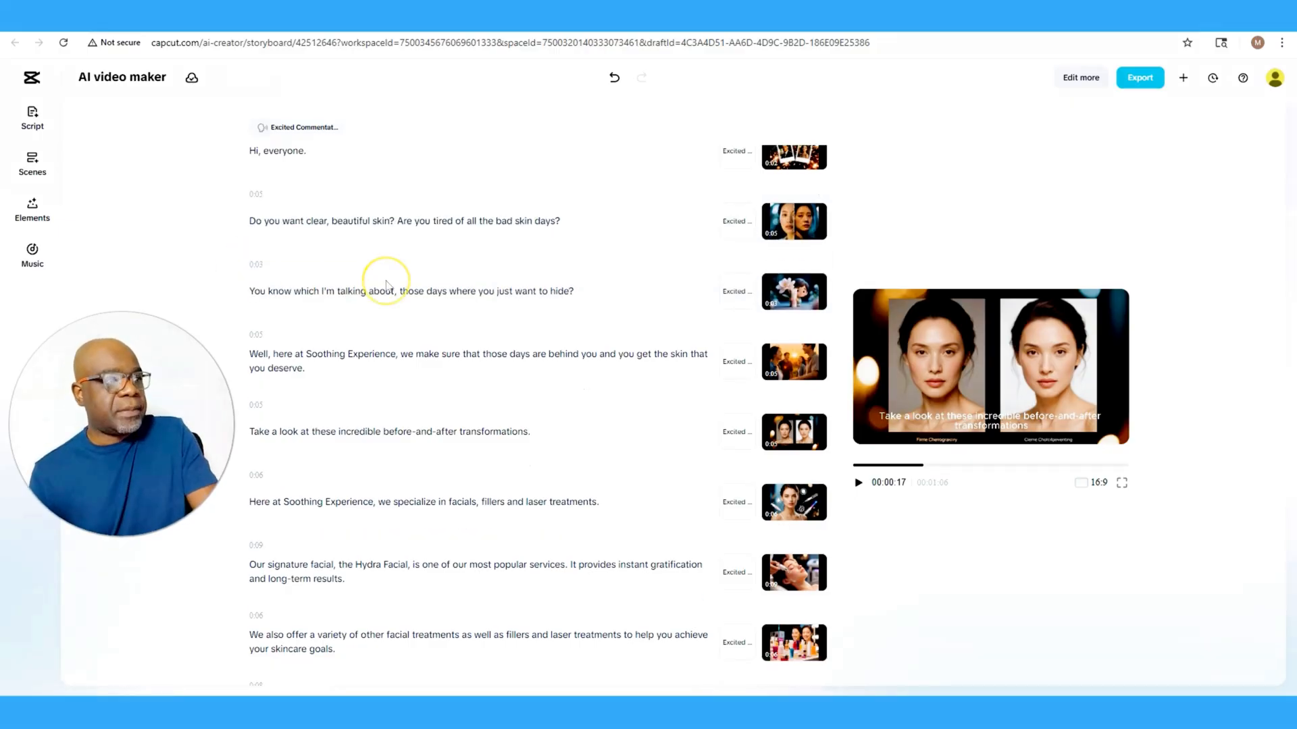
pyautogui.scroll(-3)
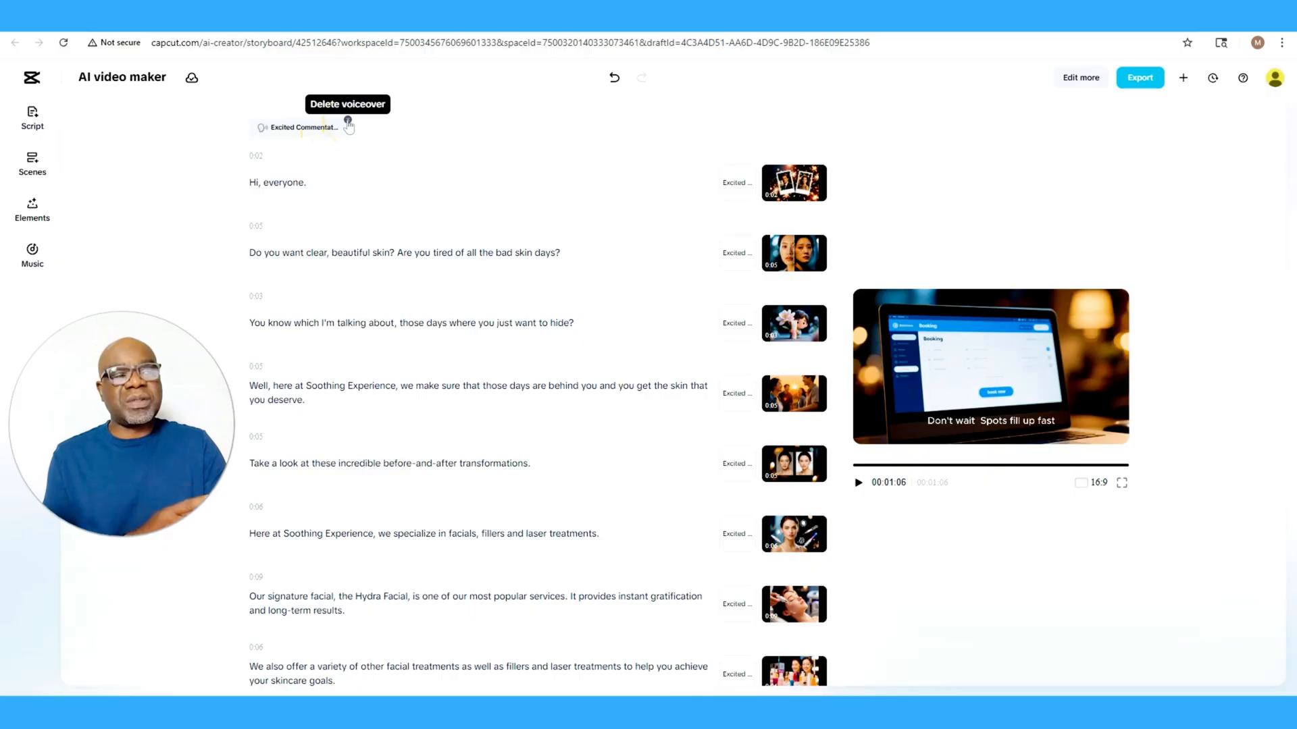
pyautogui.moveTo(668, 435)
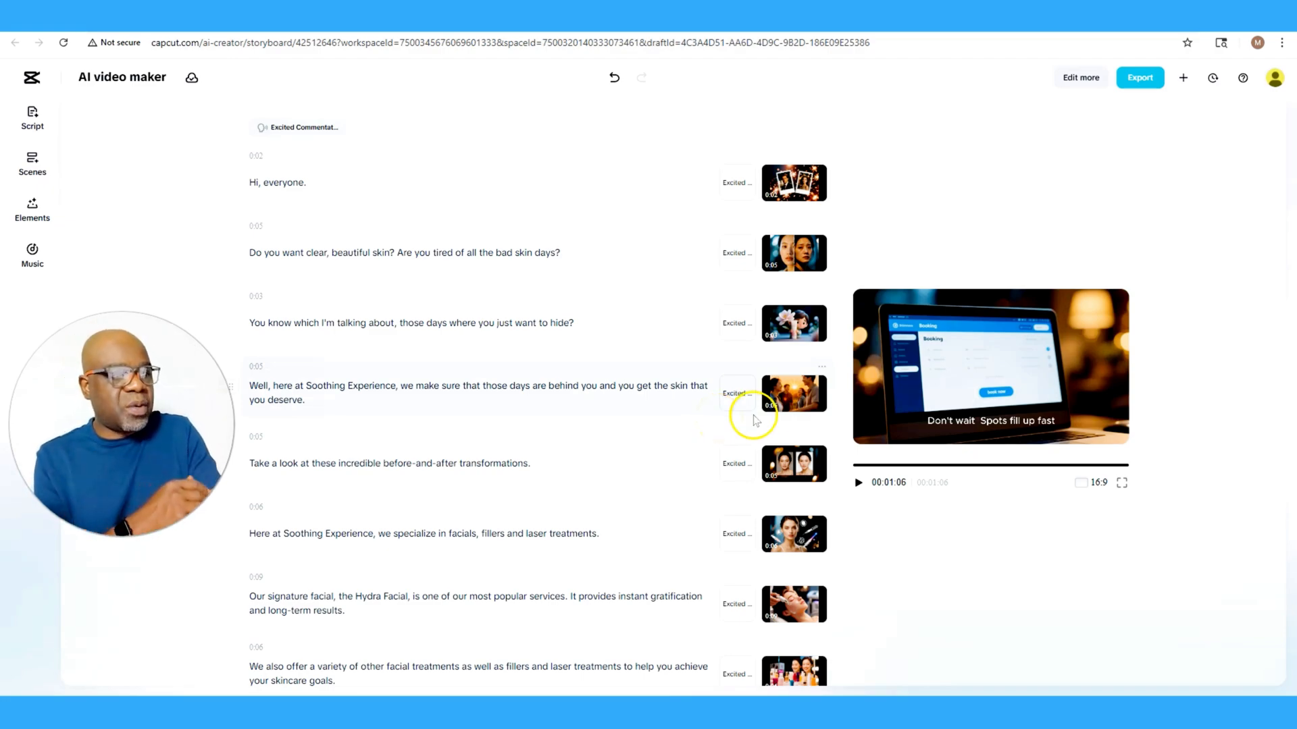
pyautogui.scroll(-3)
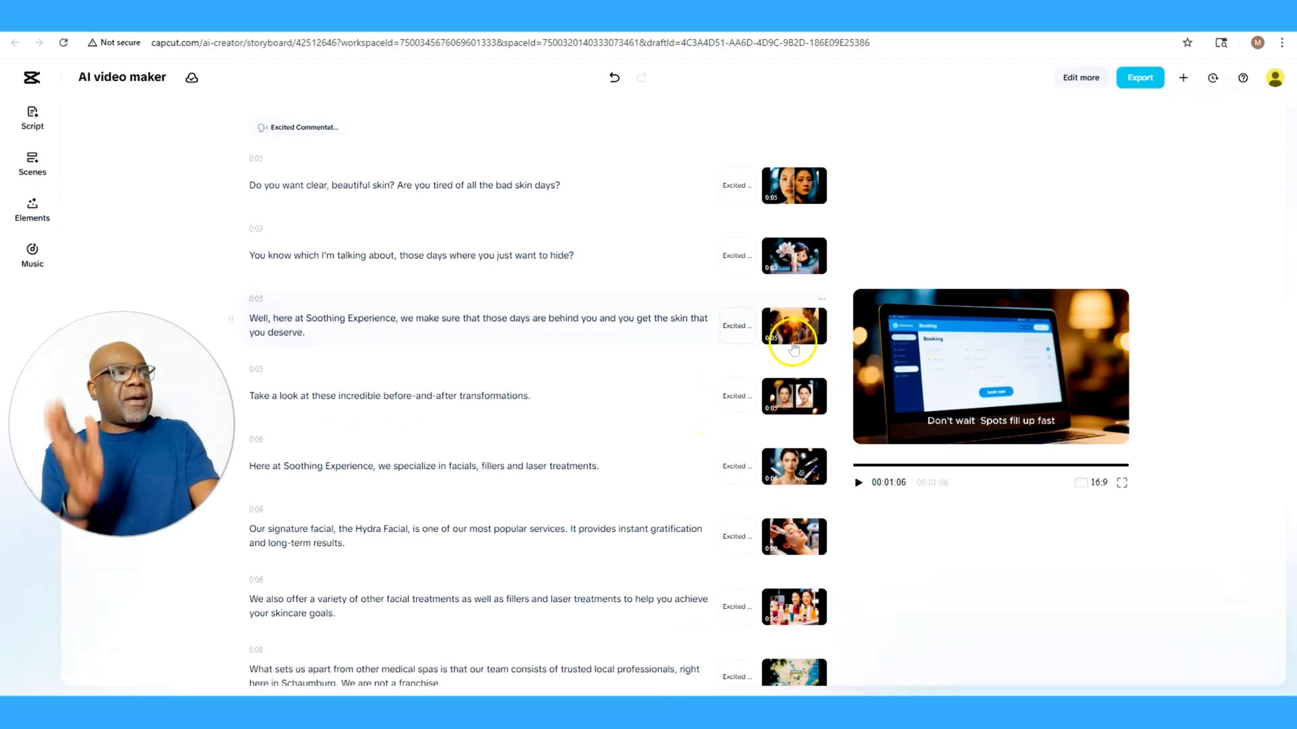
pyautogui.scroll(-3)
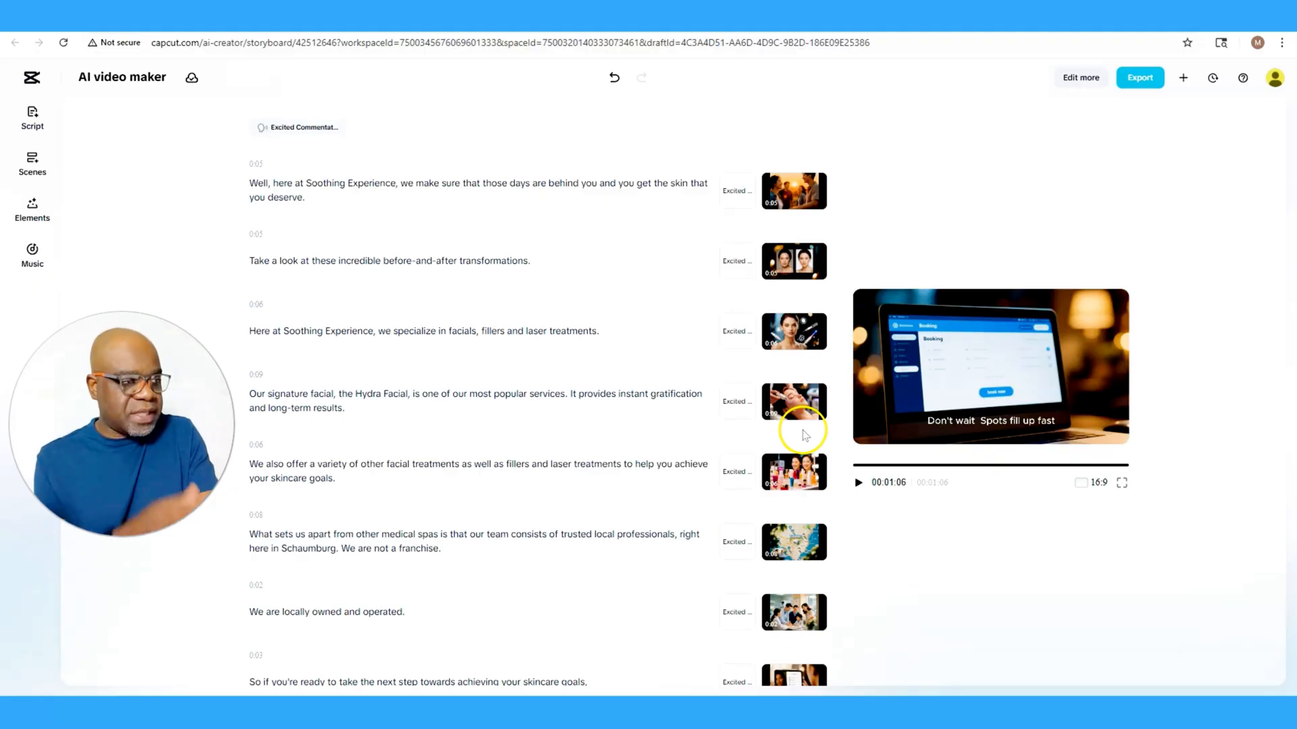
pyautogui.scroll(-3)
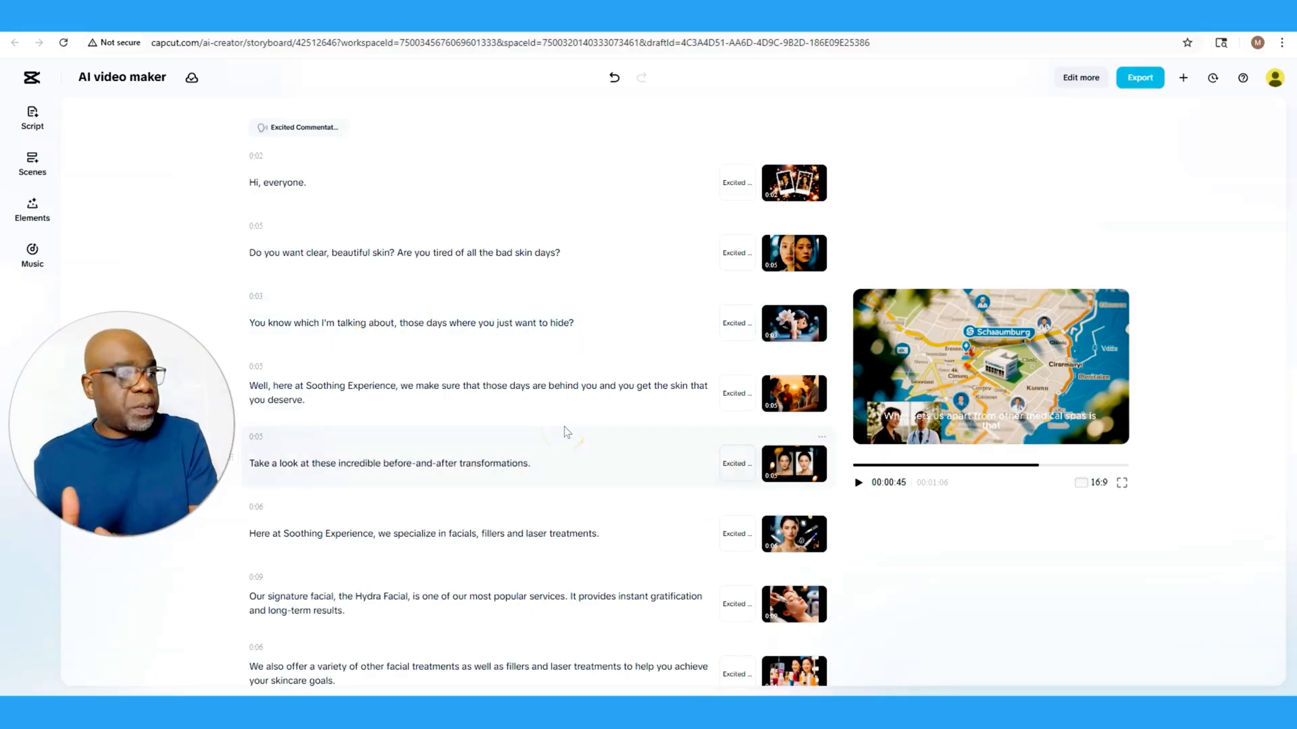
pyautogui.moveTo(793, 393)
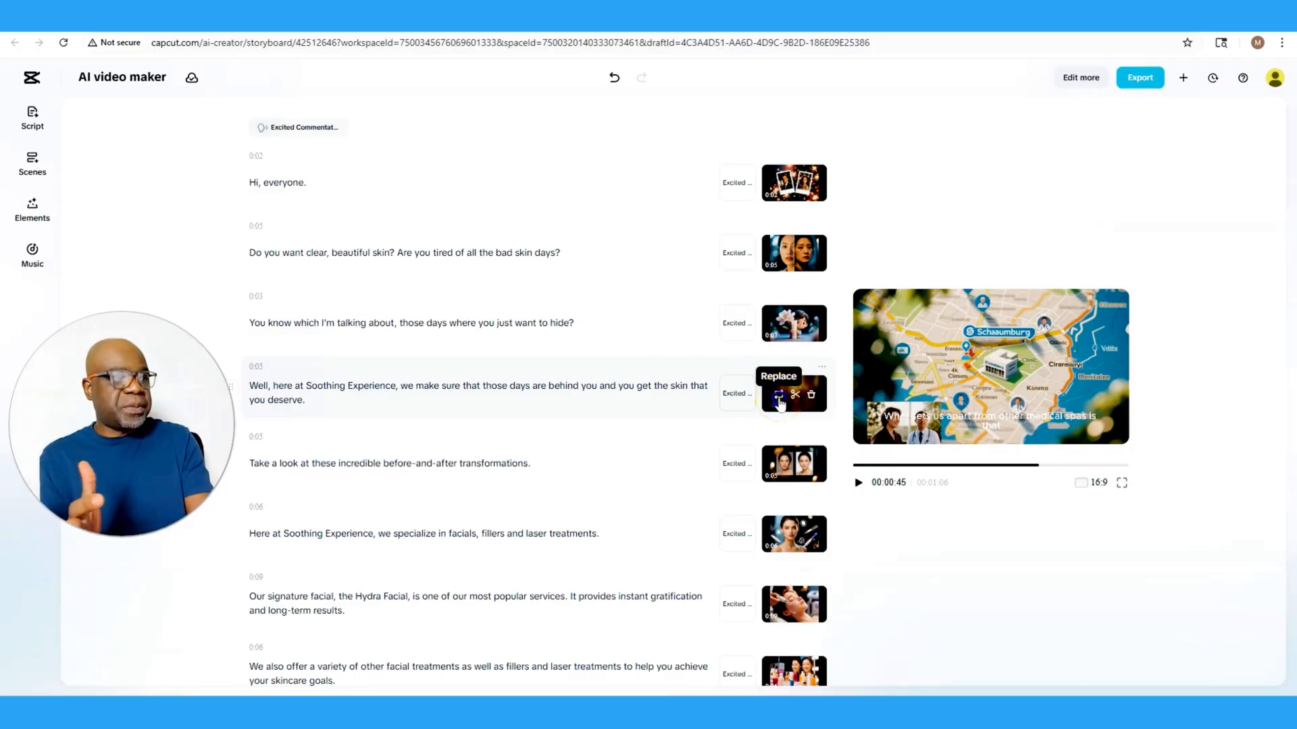
# Replace the Soothing Experience scene's footage with a stock clip found by searching 'massage'
pyautogui.click(778, 395)
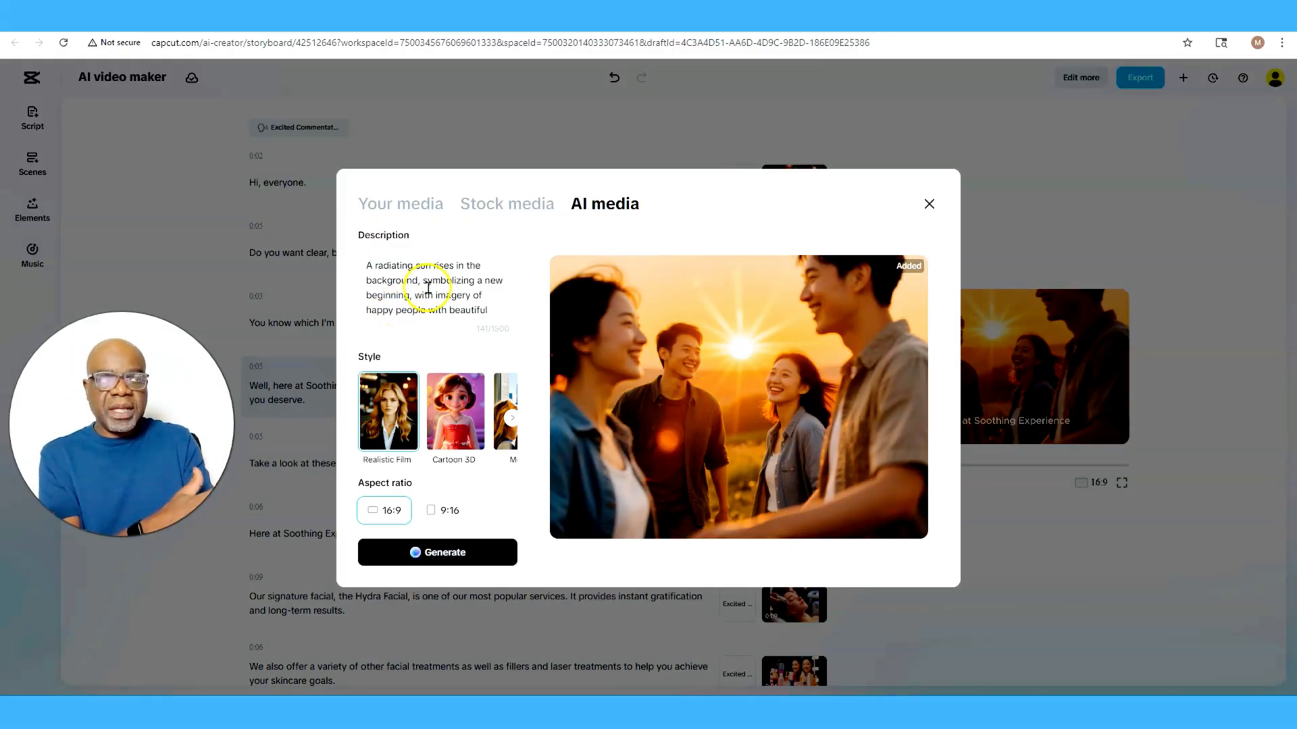
pyautogui.click(400, 203)
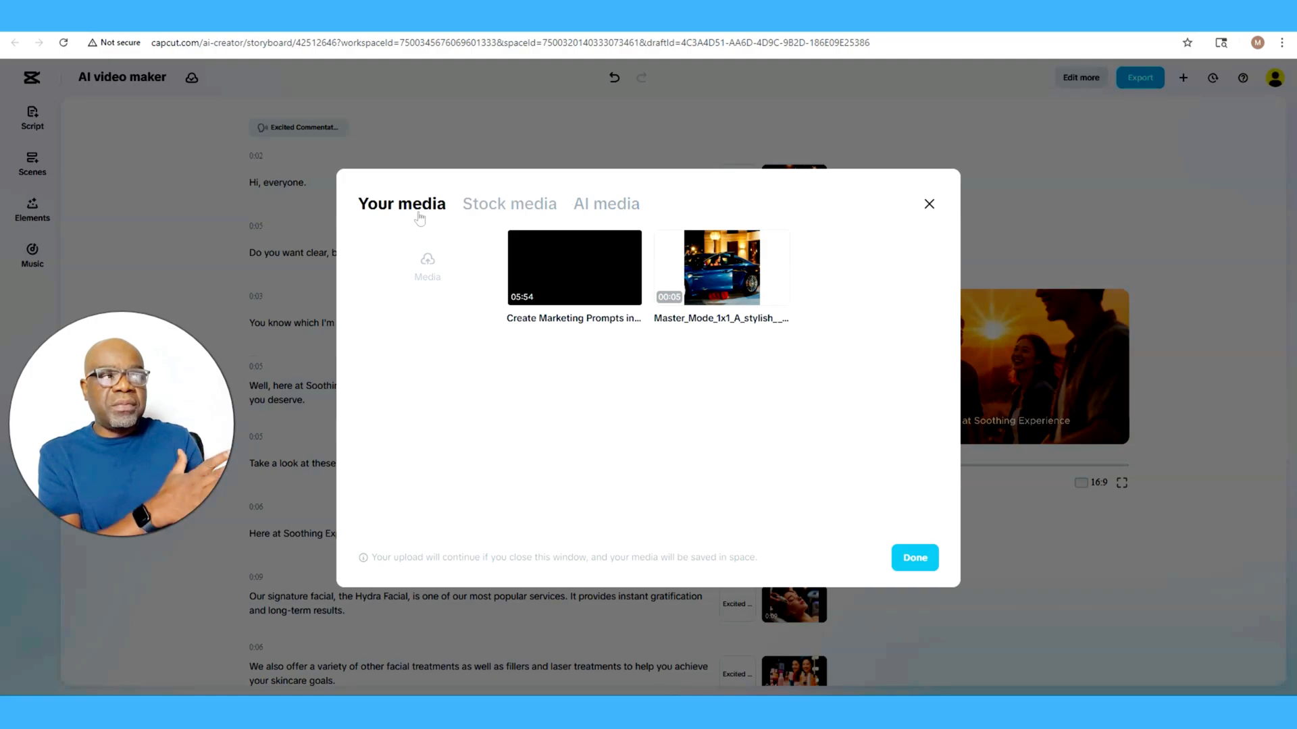
pyautogui.moveTo(496, 211)
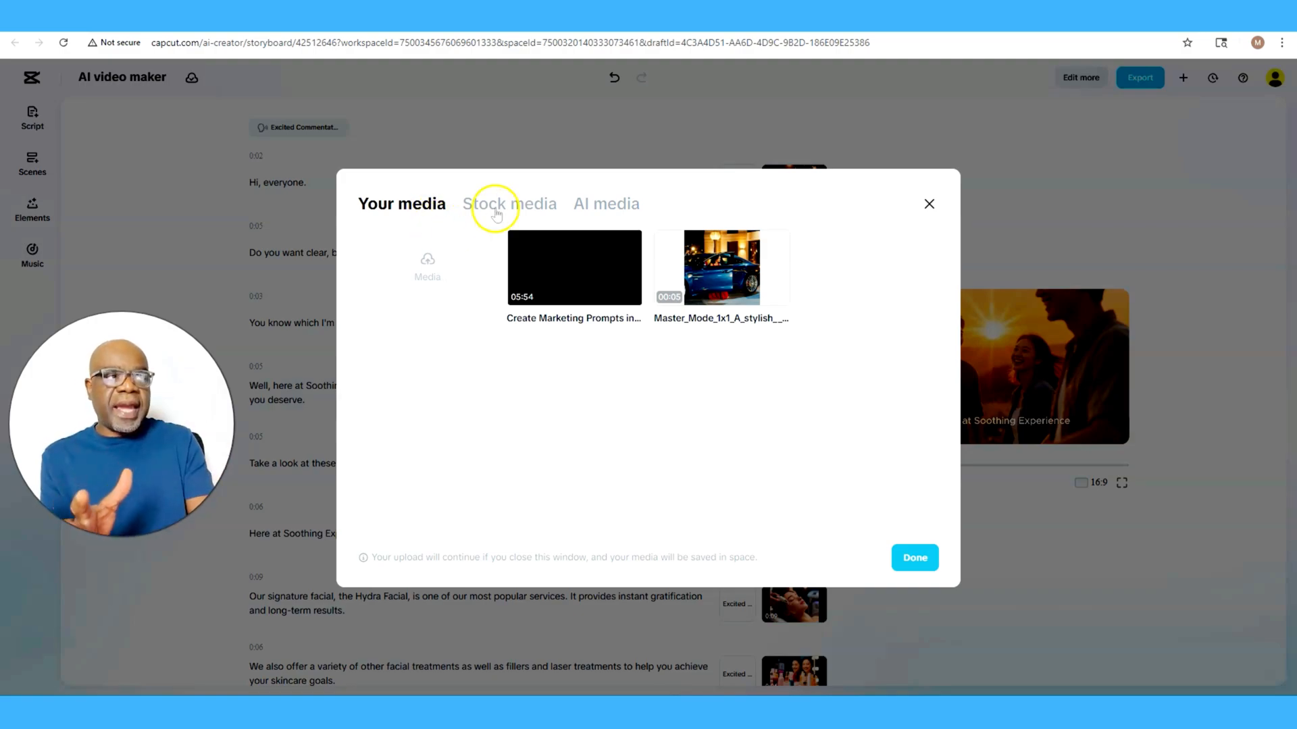
pyautogui.click(508, 203)
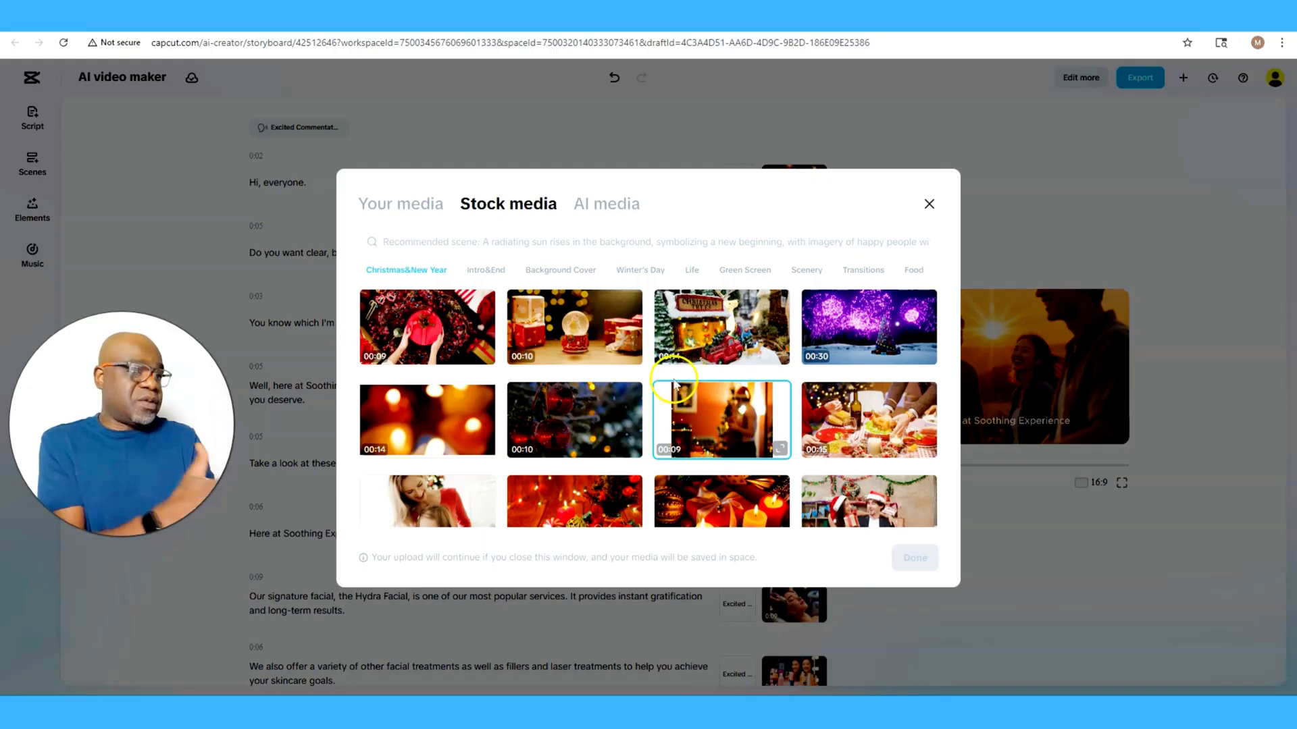
pyautogui.write('m')
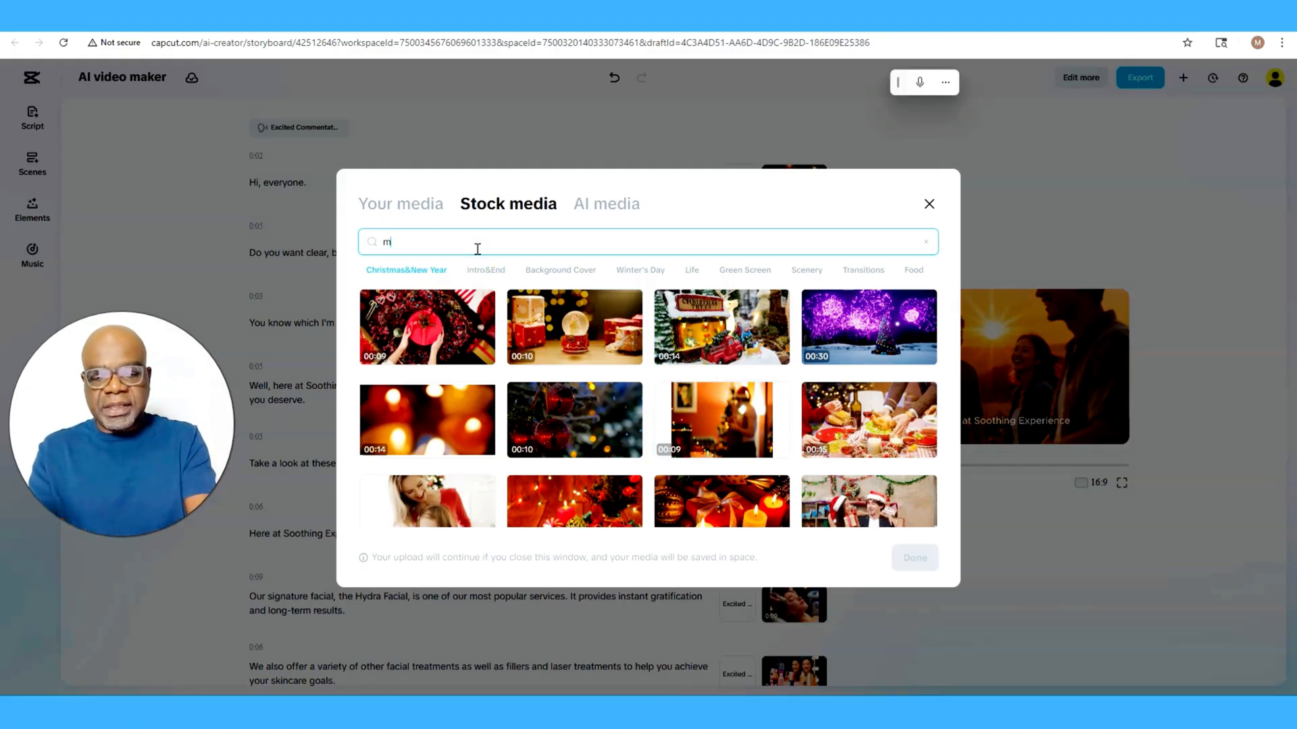
pyautogui.write('assage')
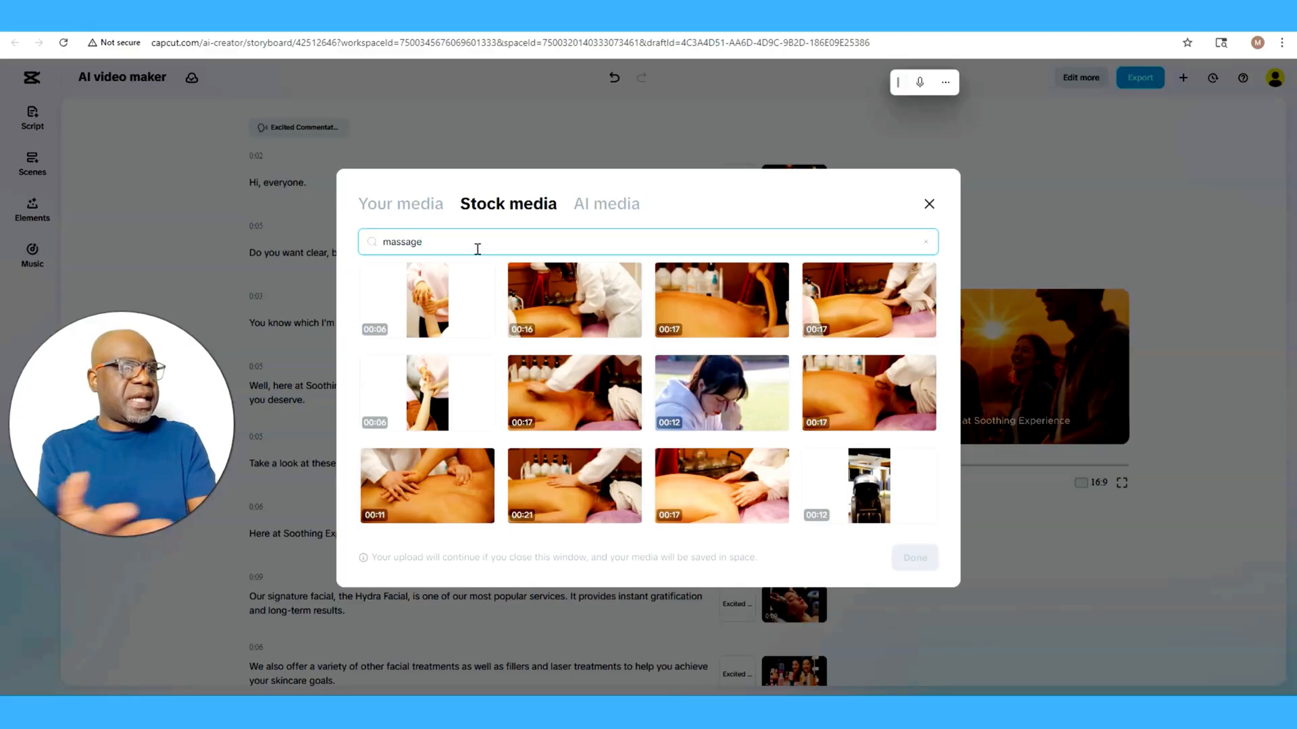
pyautogui.click(869, 393)
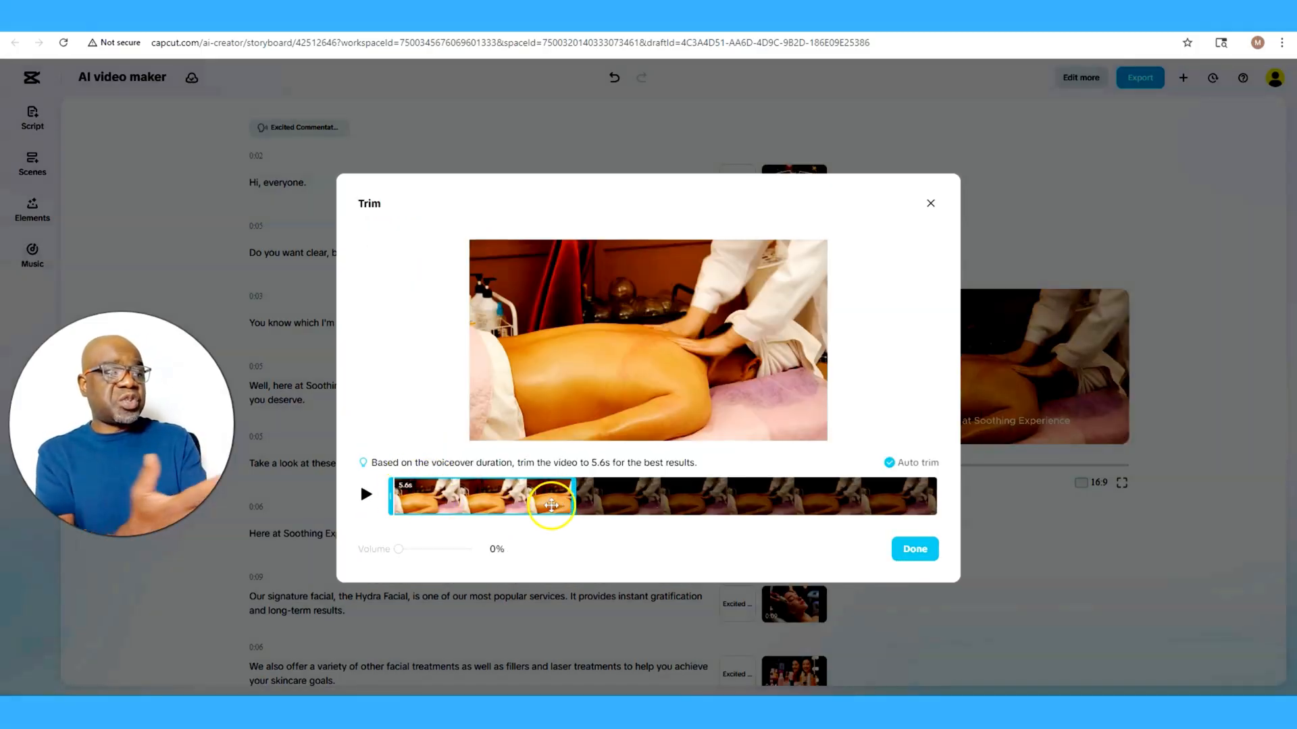
# Position the 5.6s trim section, drag the clip volume down to 0%, and confirm
pyautogui.moveTo(549, 496); pyautogui.dragTo(794, 496)
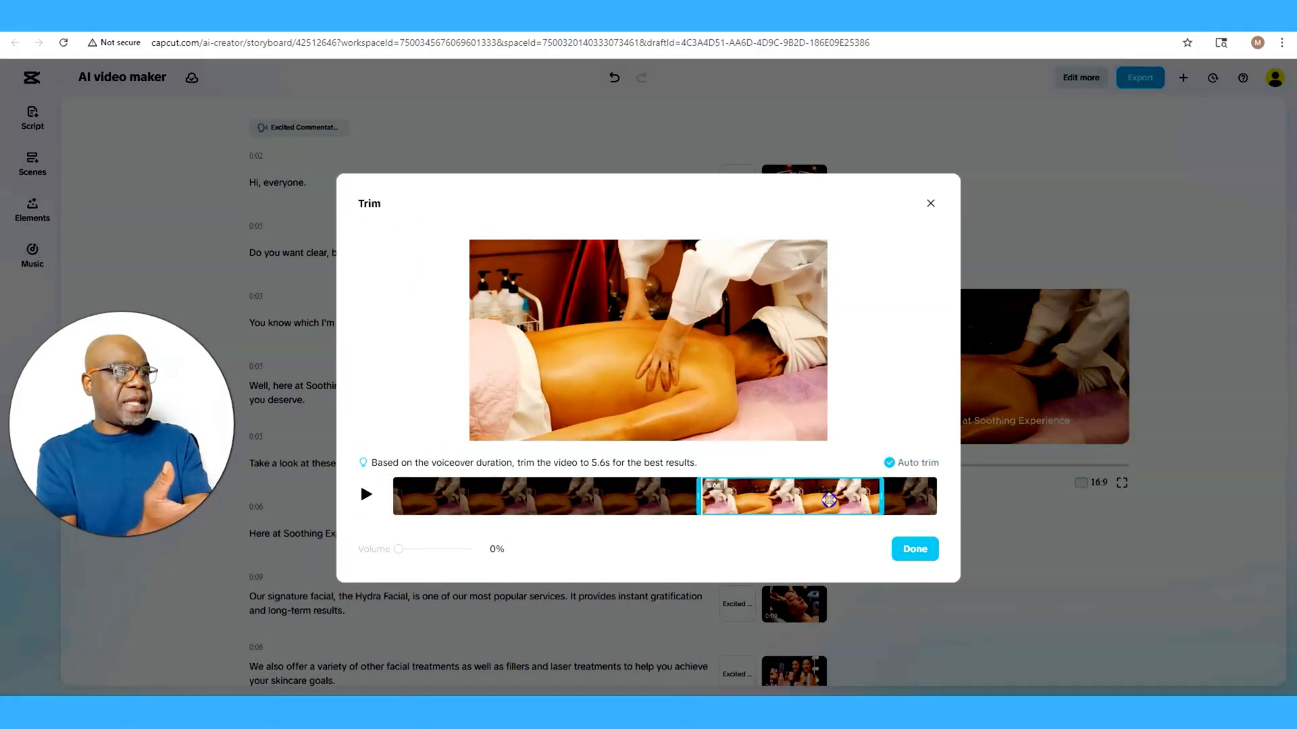
pyautogui.moveTo(793, 497); pyautogui.dragTo(493, 497)
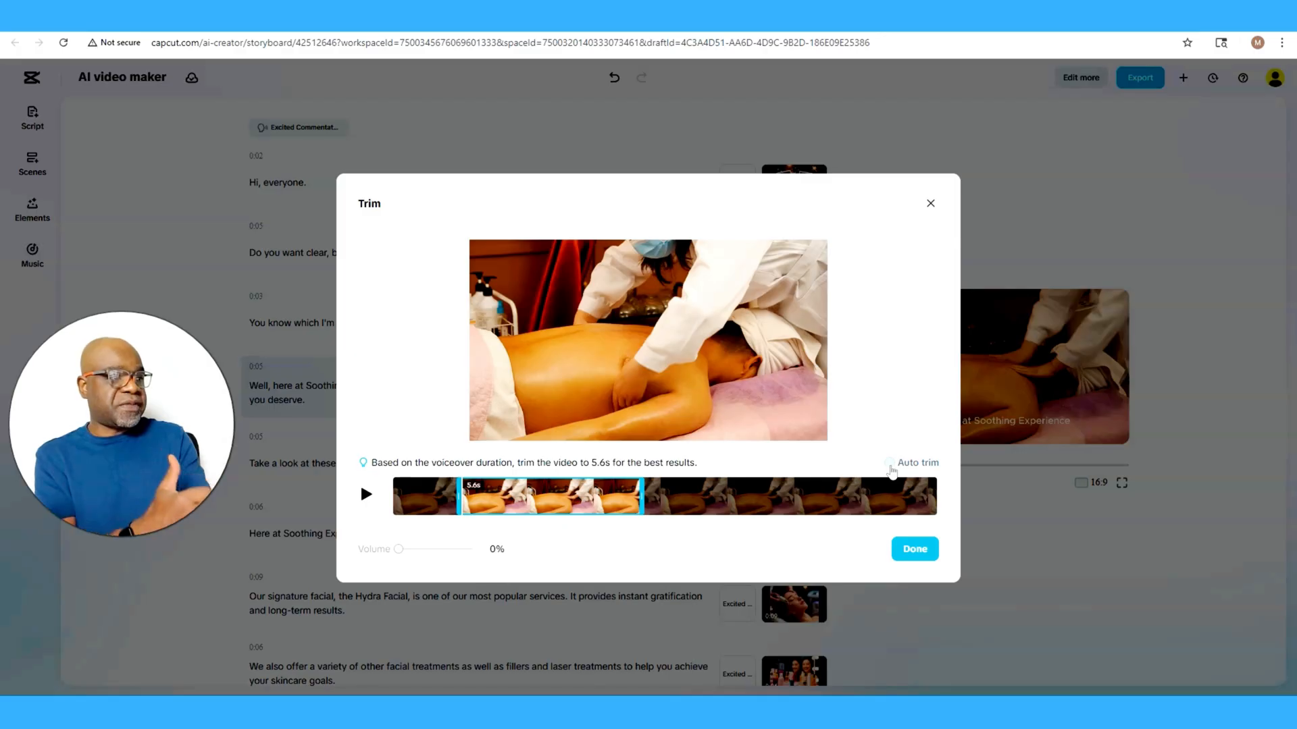
pyautogui.click(891, 462)
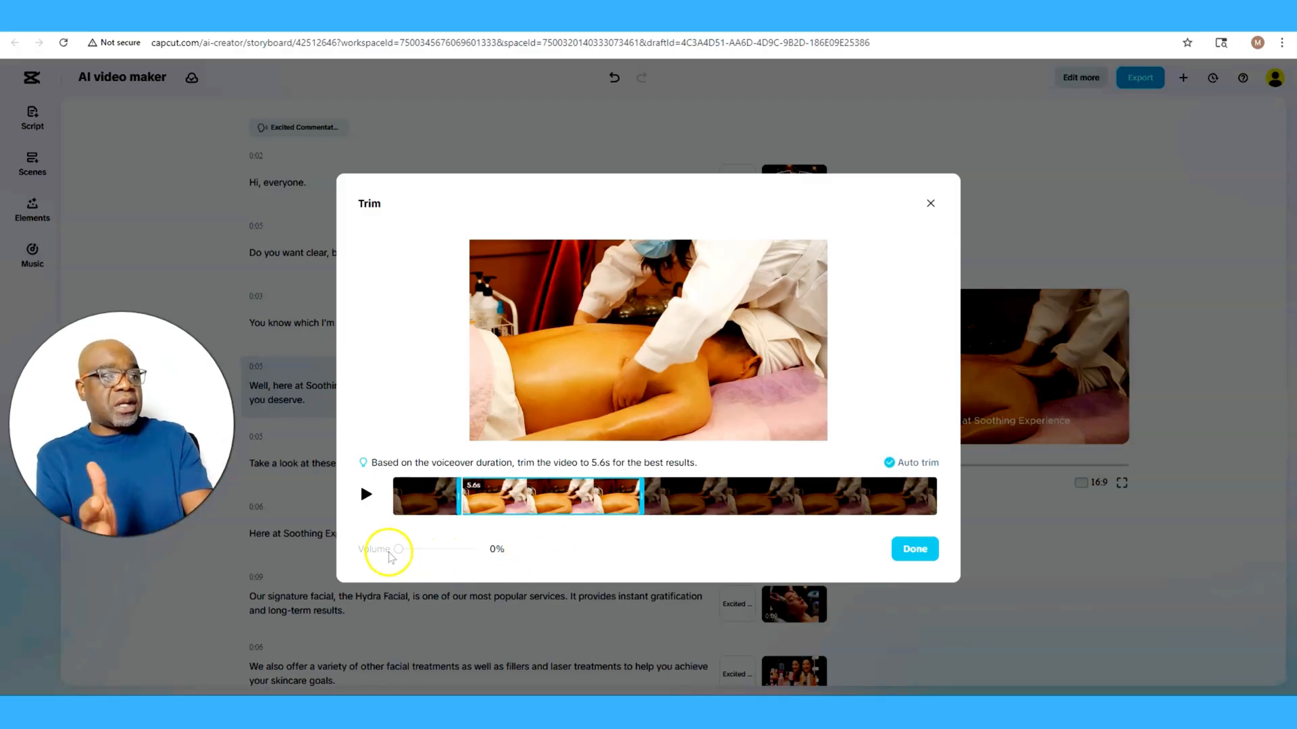
pyautogui.moveTo(399, 549); pyautogui.dragTo(472, 549)
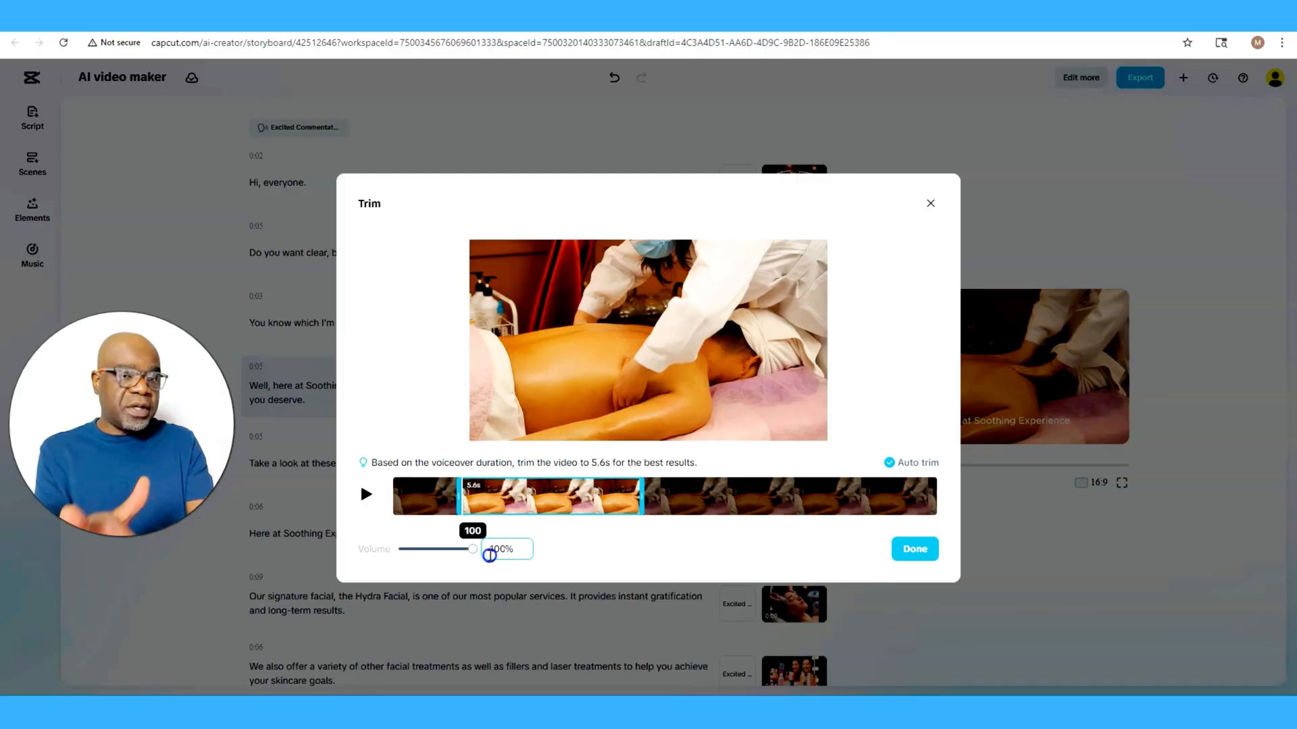
pyautogui.moveTo(473, 549); pyautogui.dragTo(413, 549)
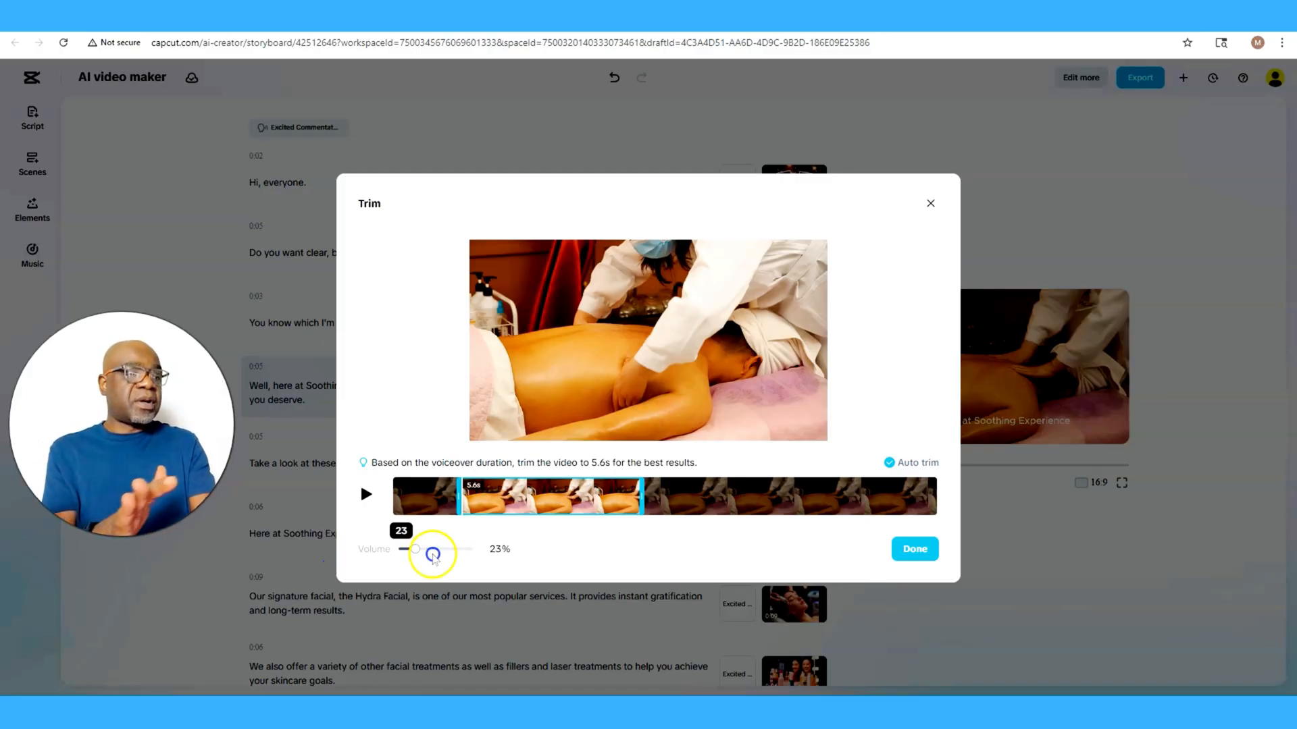
pyautogui.moveTo(432, 549); pyautogui.dragTo(400, 548)
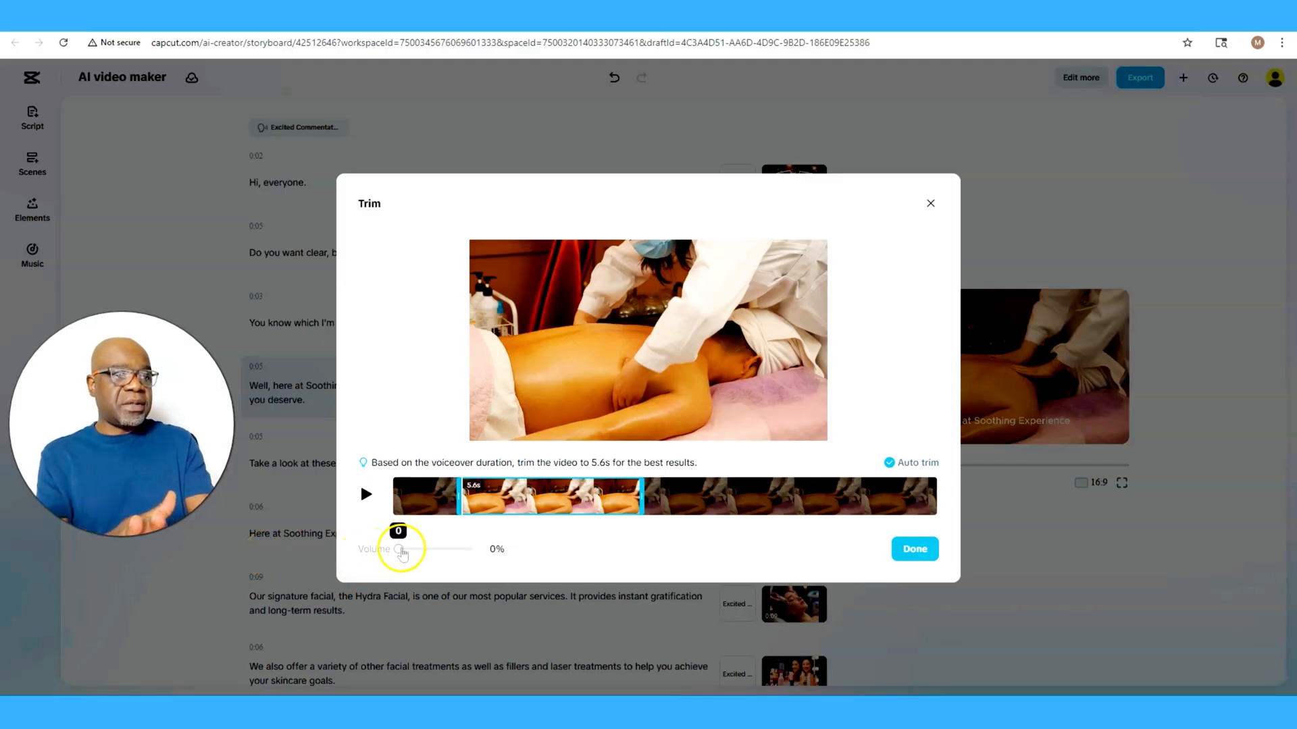
pyautogui.click(913, 548)
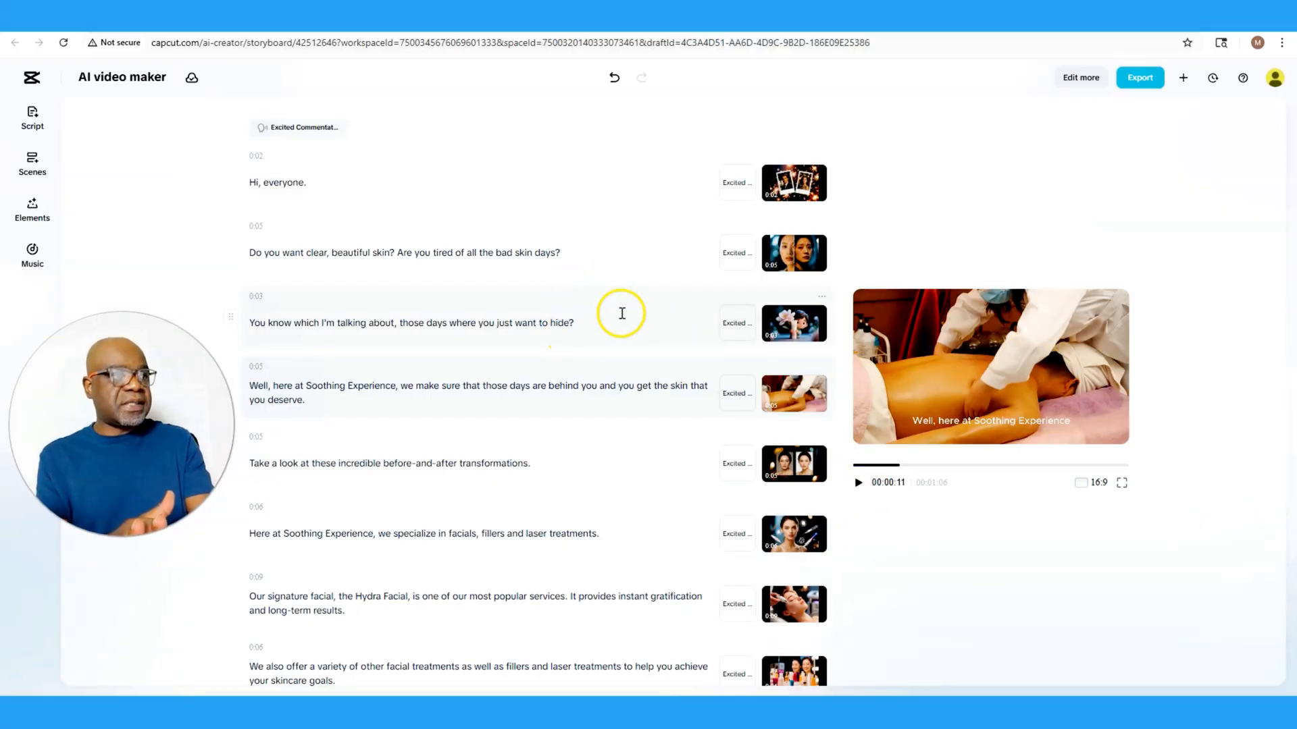
pyautogui.click(858, 482)
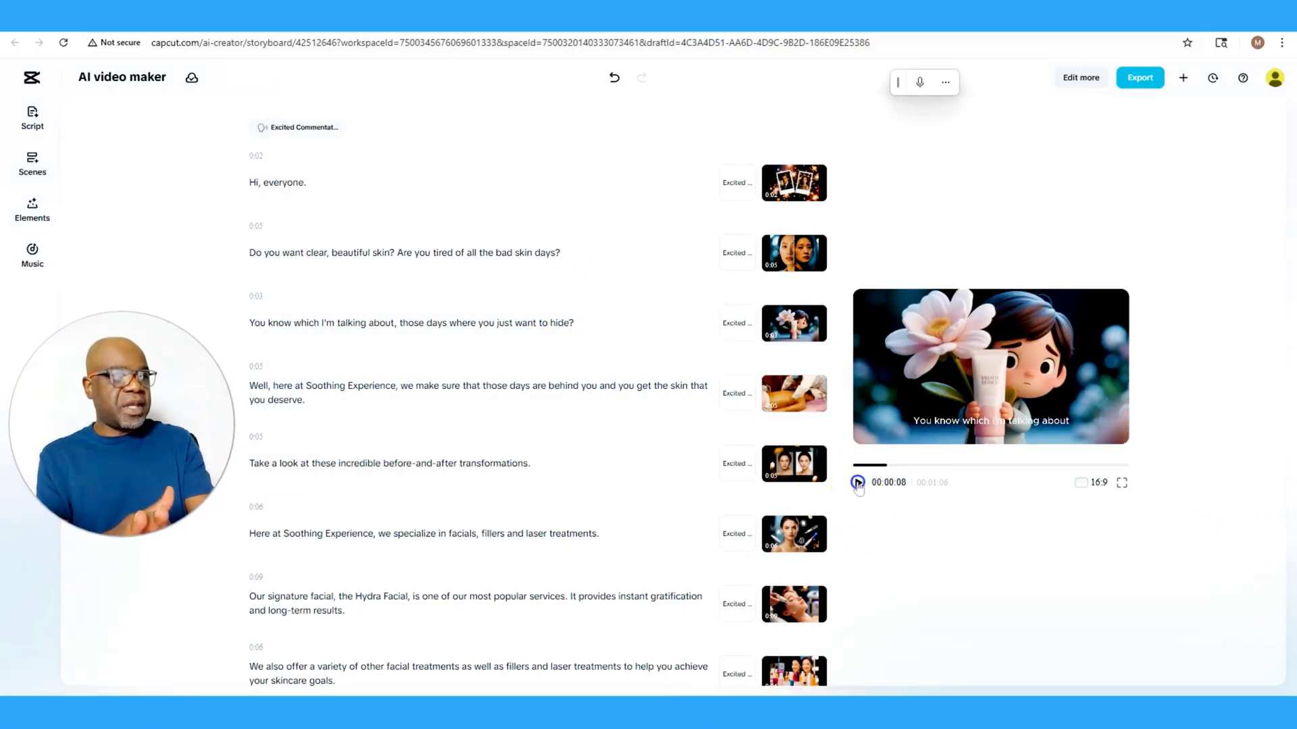
pyautogui.click(857, 483)
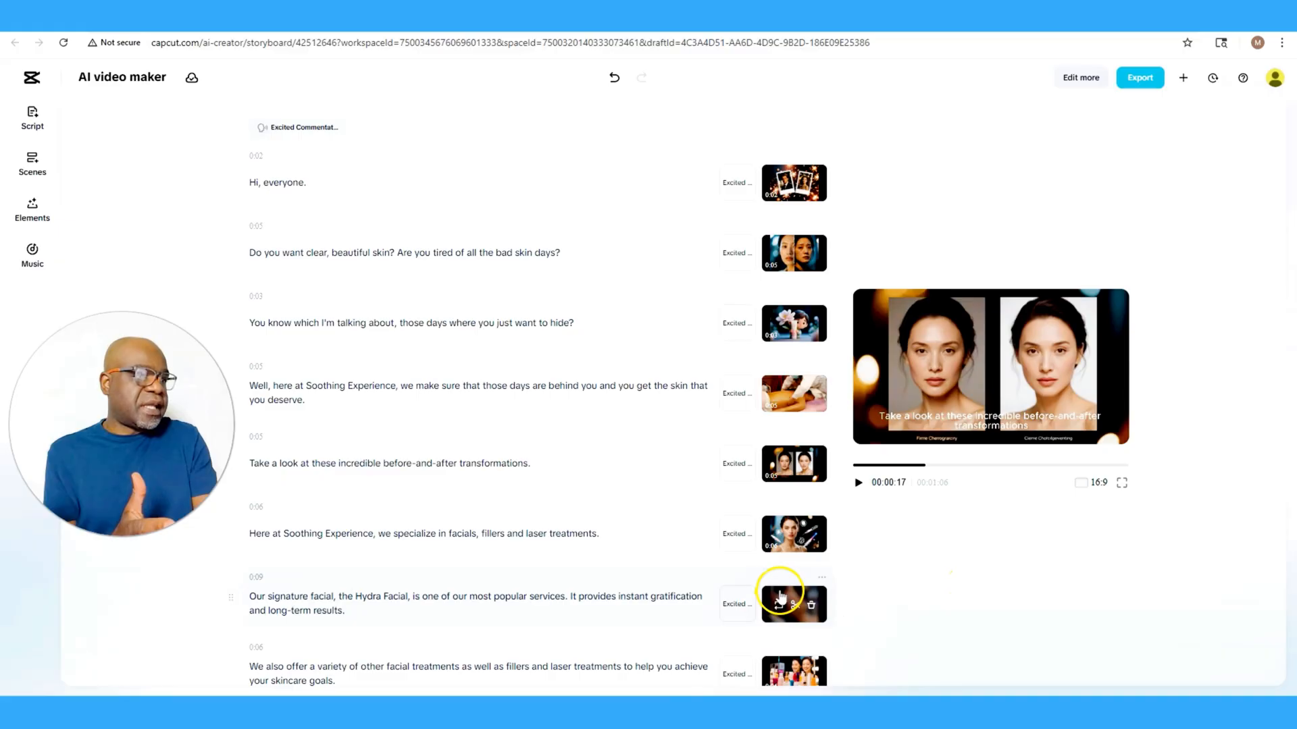
pyautogui.scroll(-3)
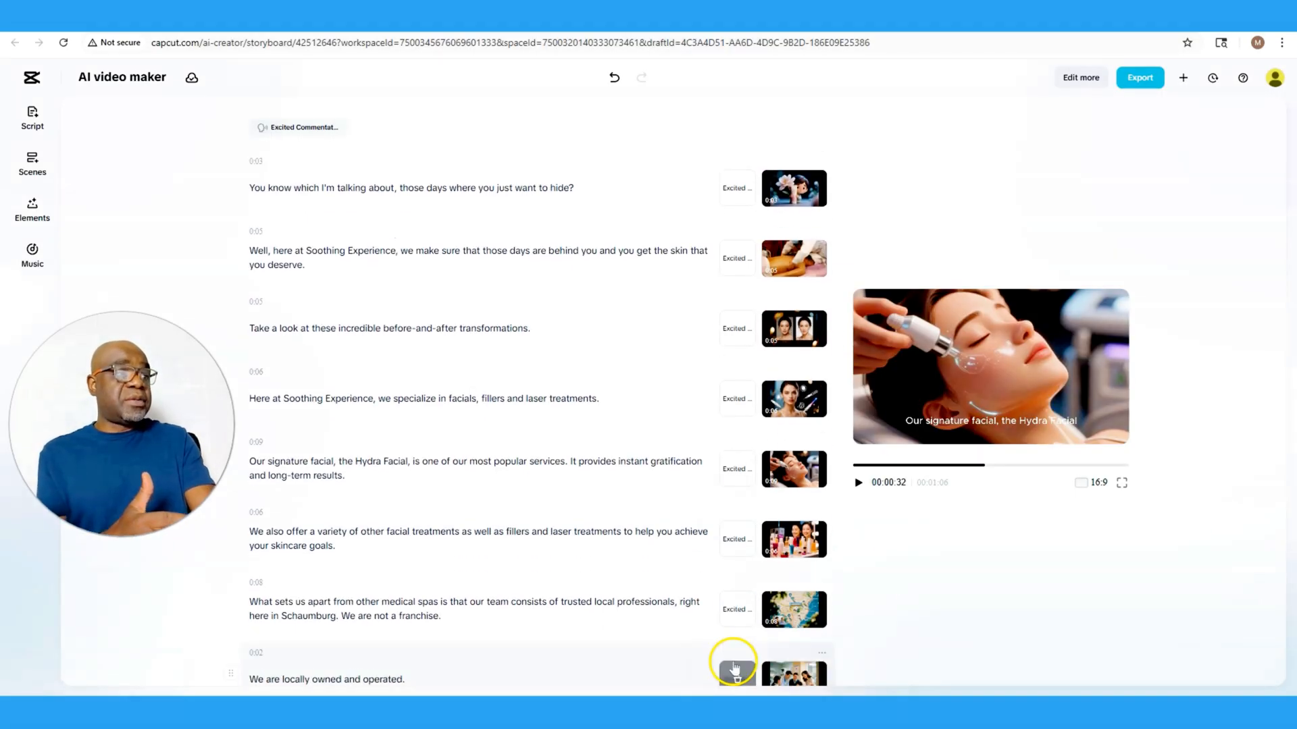
pyautogui.scroll(-3)
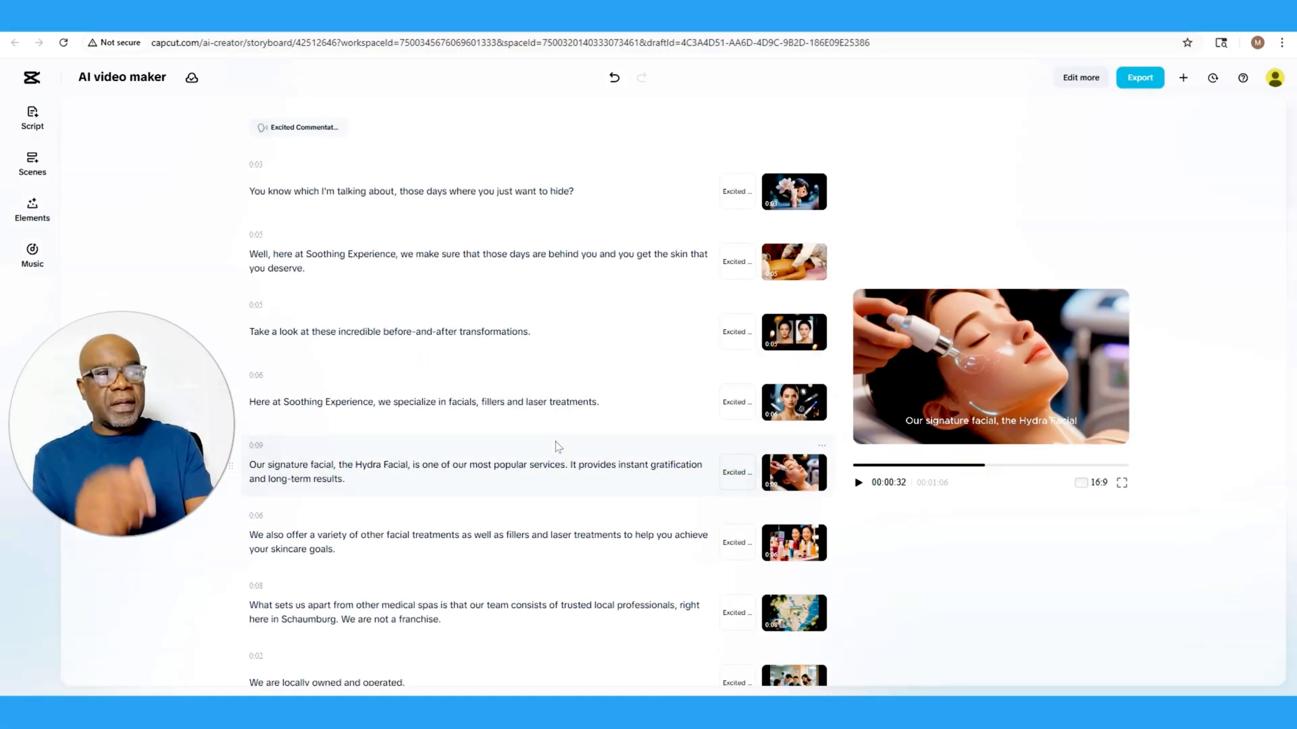
# Undo a stray edit to scene 3's script, then open the storyboard with Edit more
pyautogui.click(399, 188)
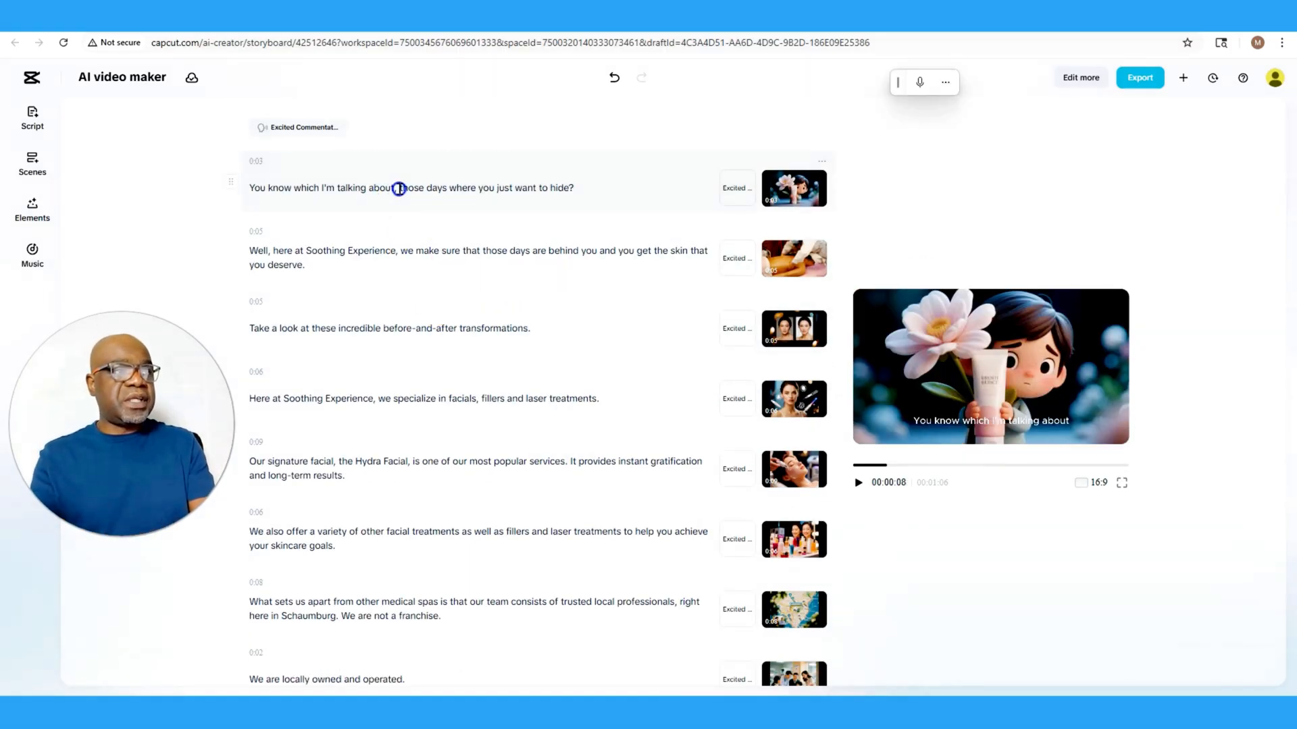
pyautogui.write('hh')
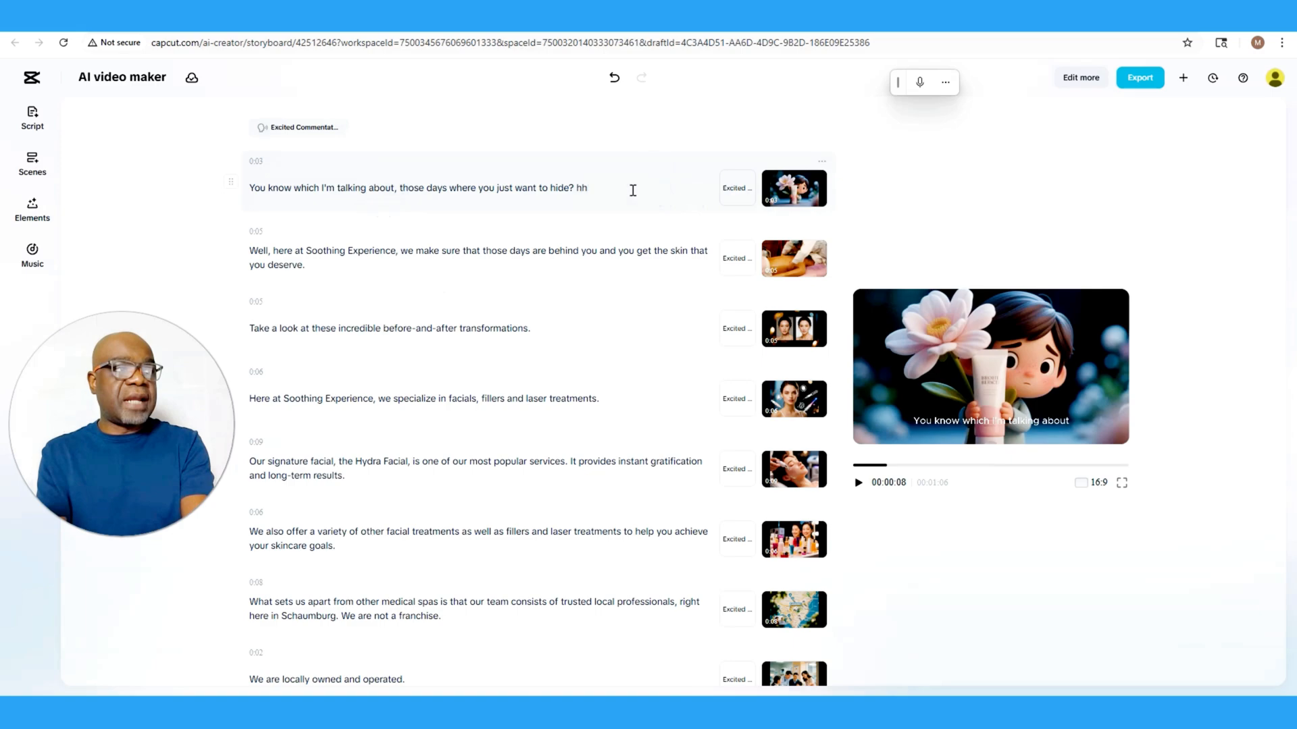
pyautogui.press('Backspace')
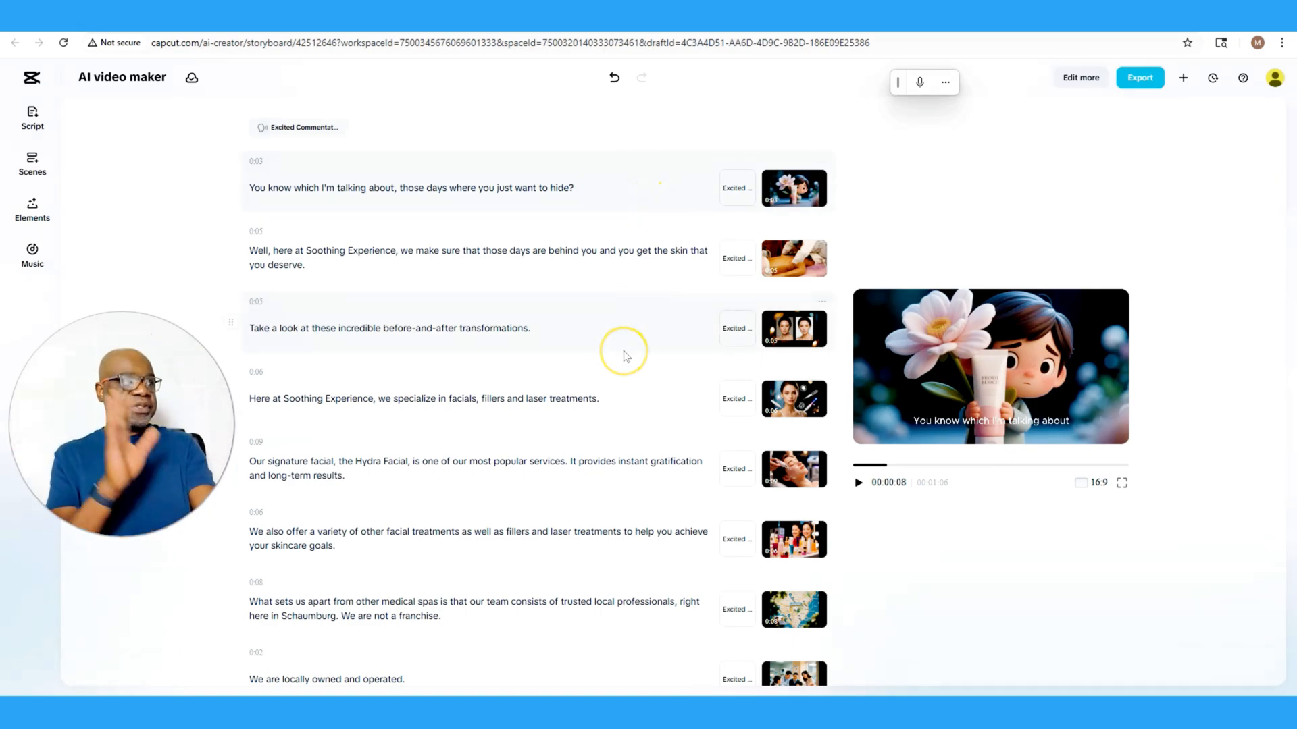
pyautogui.click(574, 187)
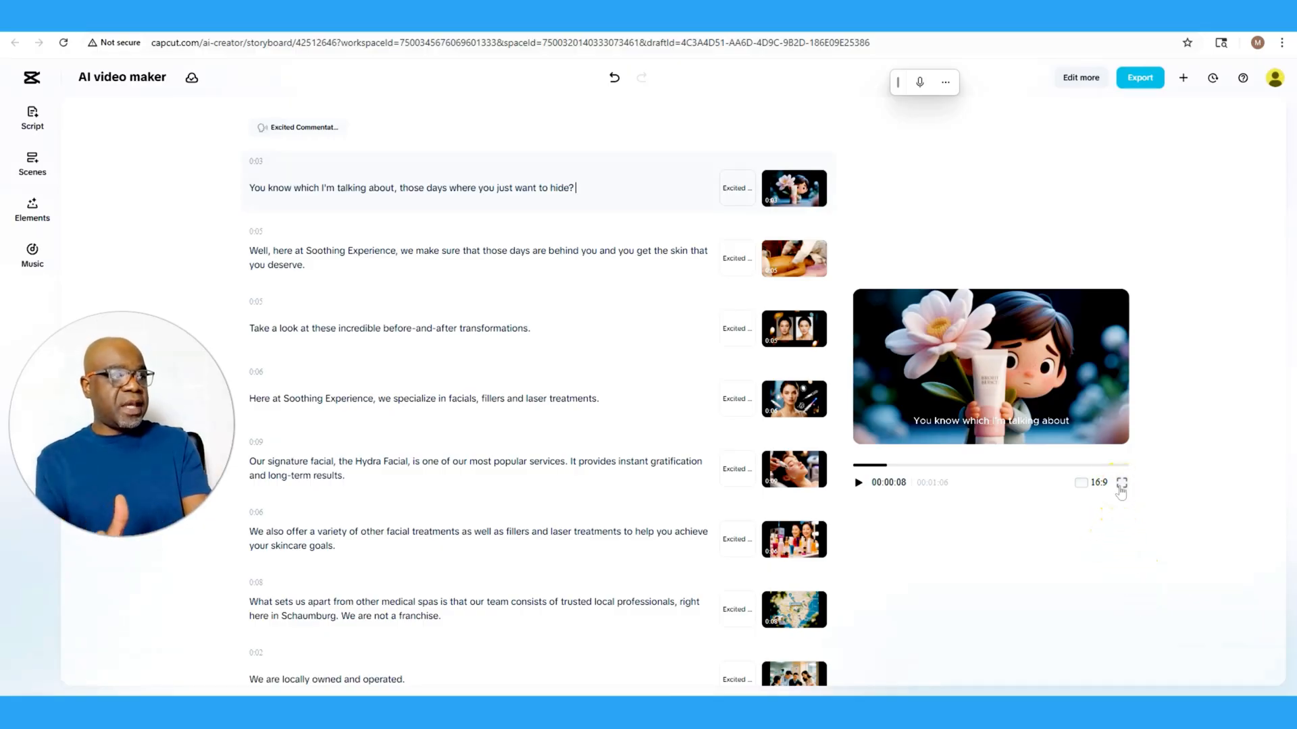
pyautogui.click(1122, 482)
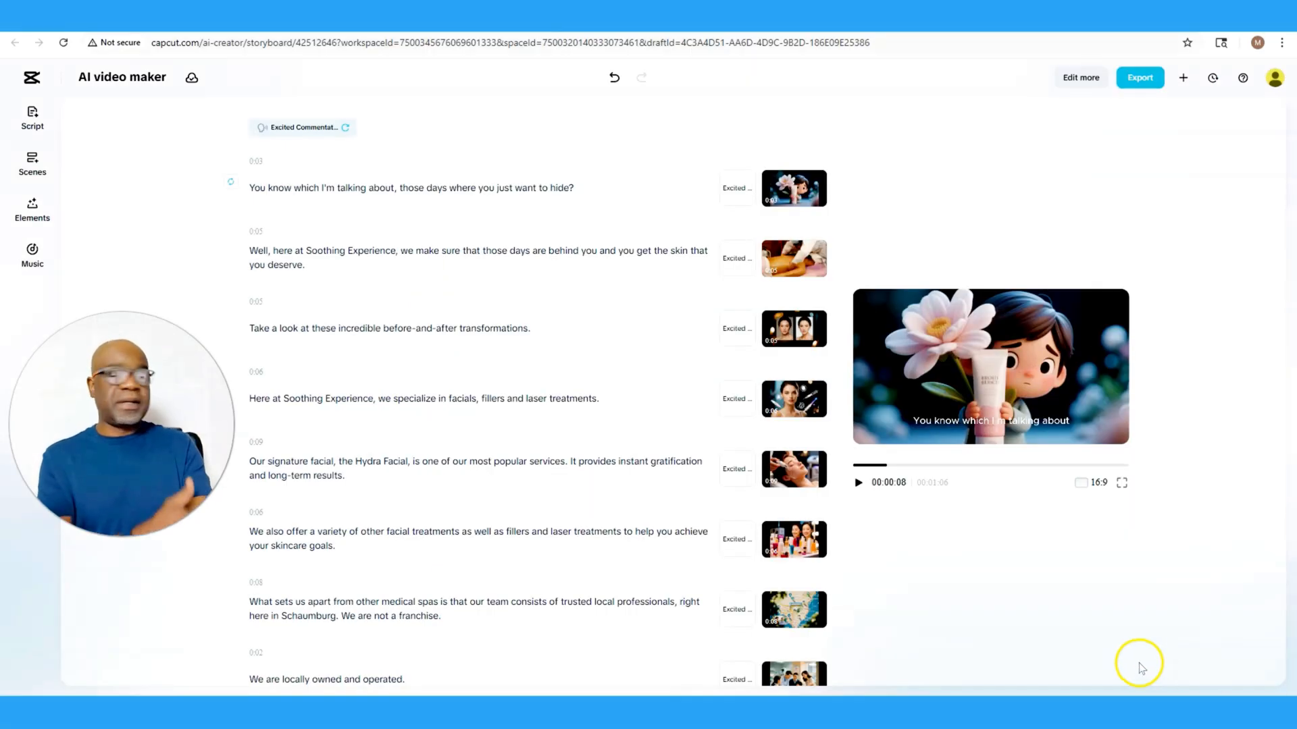
pyautogui.moveTo(1061, 611)
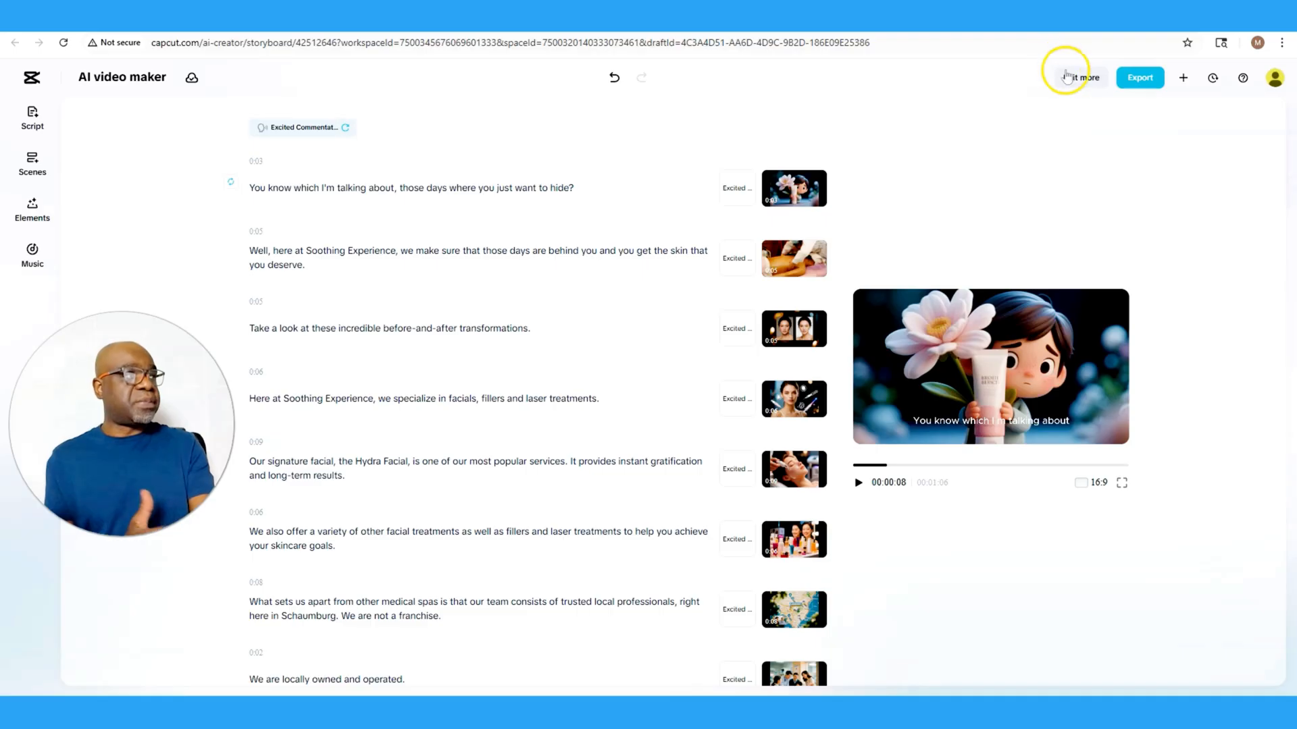
pyautogui.moveTo(1155, 89)
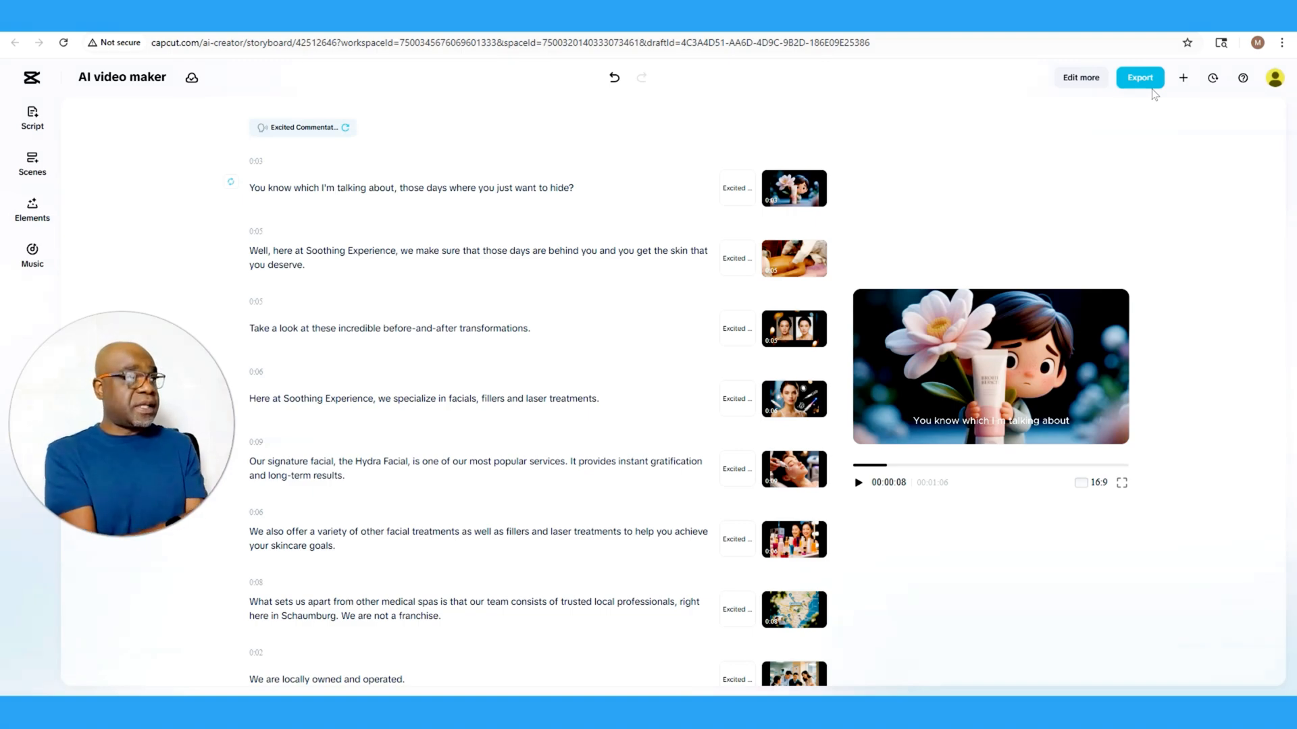
pyautogui.click(1080, 77)
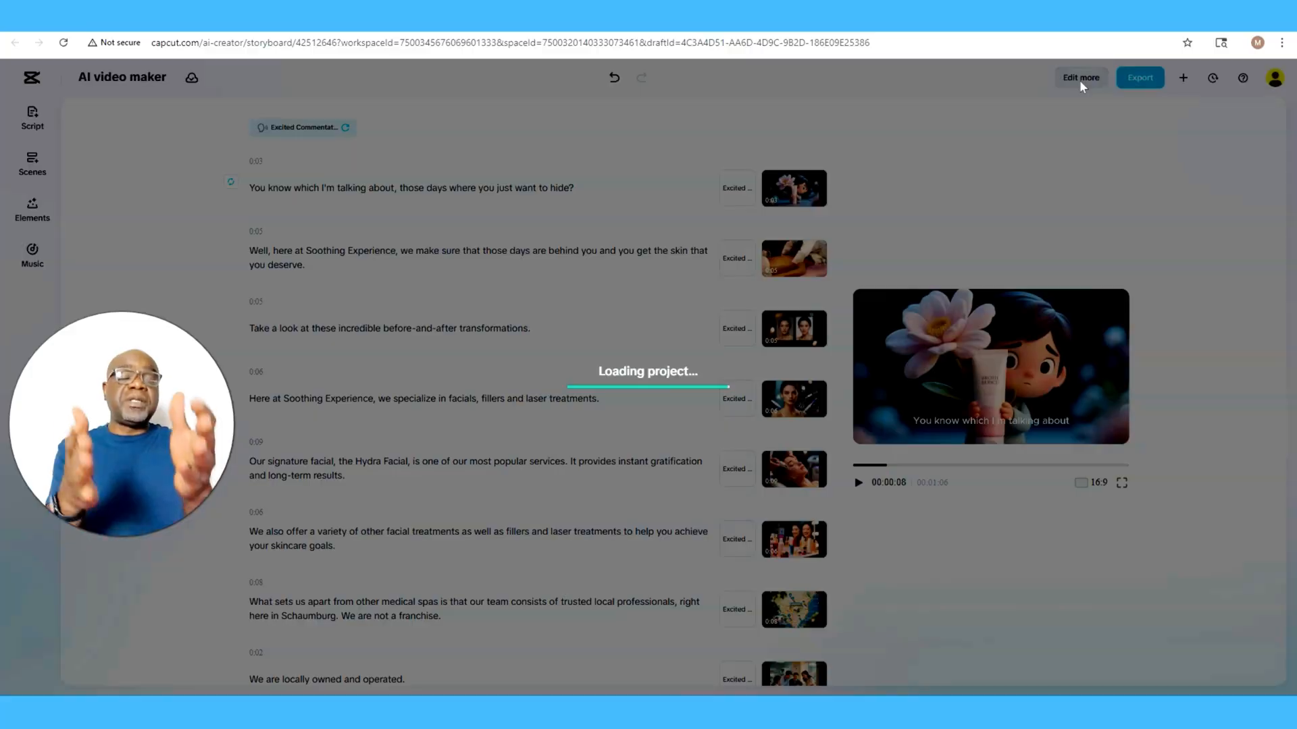
# Let the spa ad project load in the full editor and select the first clip
pyautogui.click(1080, 77)
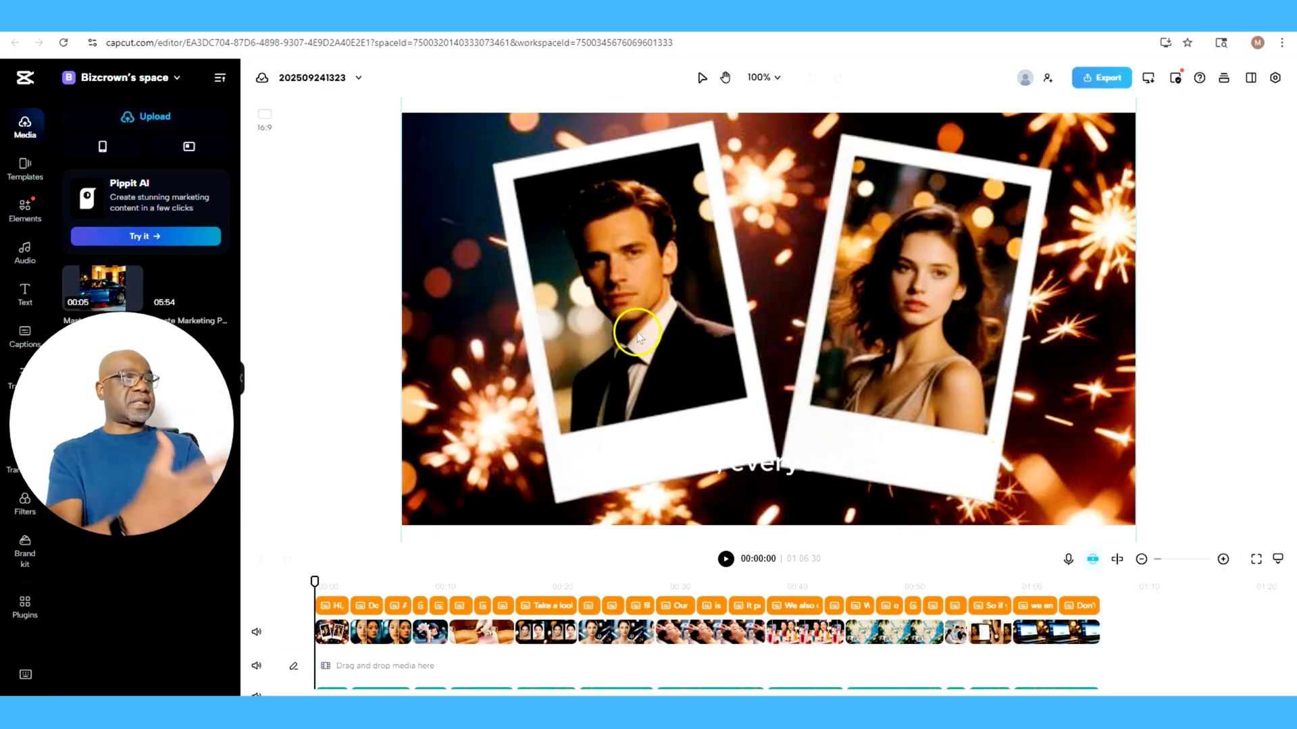
pyautogui.moveTo(629, 383)
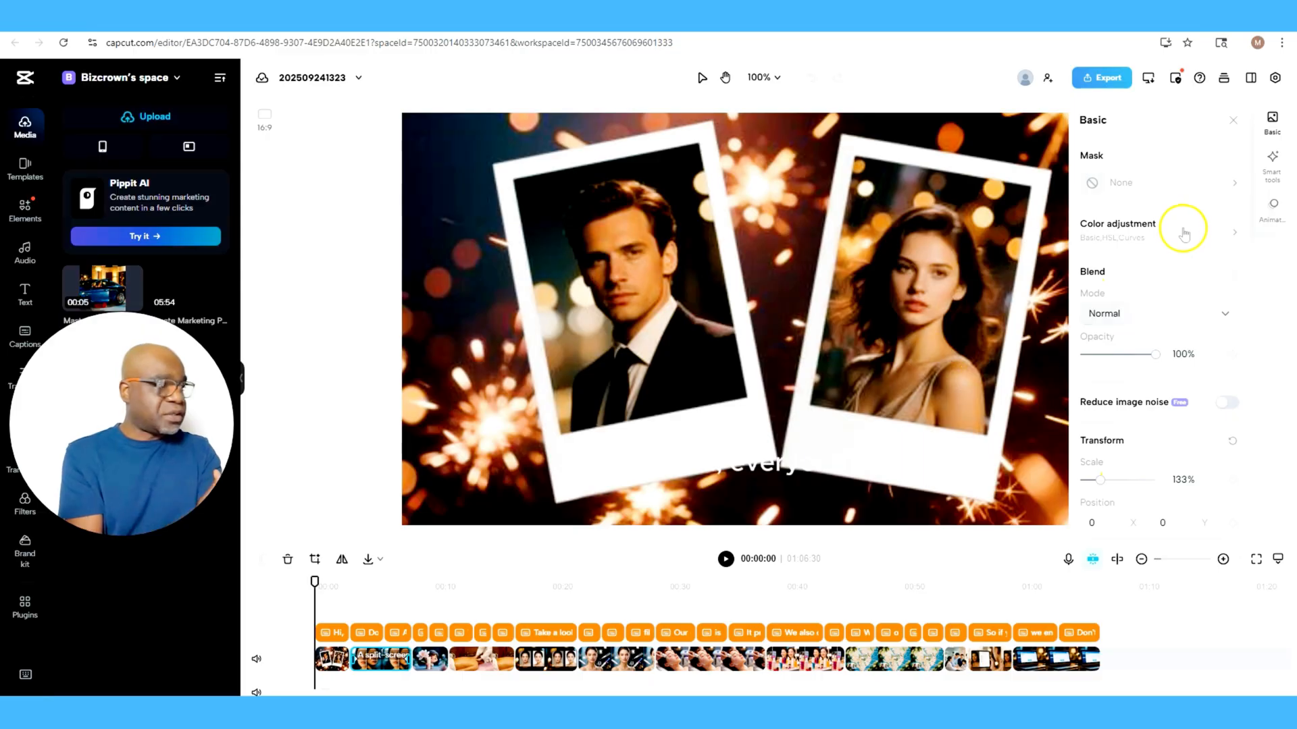
pyautogui.moveTo(1111, 492)
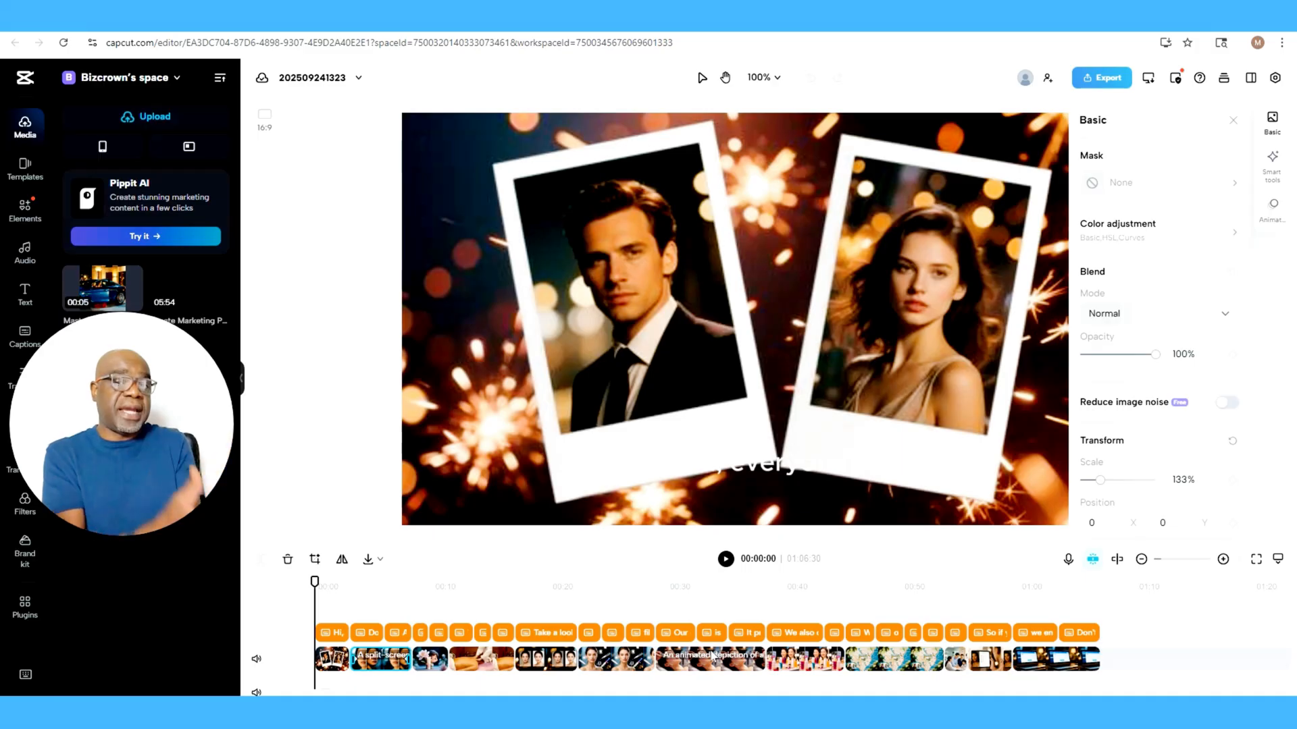
# Set the opening Polaroid clip's Color adjustment to contrast 19 and brightness 38
pyautogui.click(1154, 229)
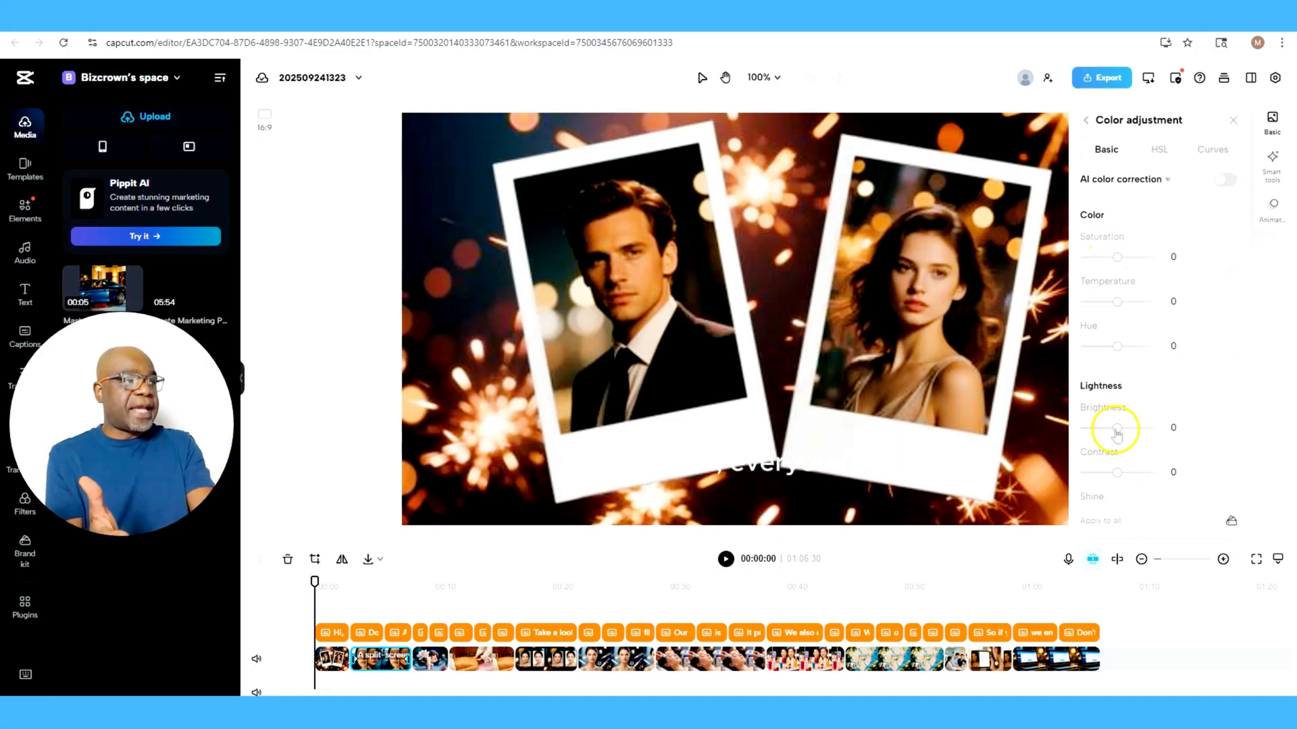
pyautogui.moveTo(1116, 427); pyautogui.dragTo(1124, 428)
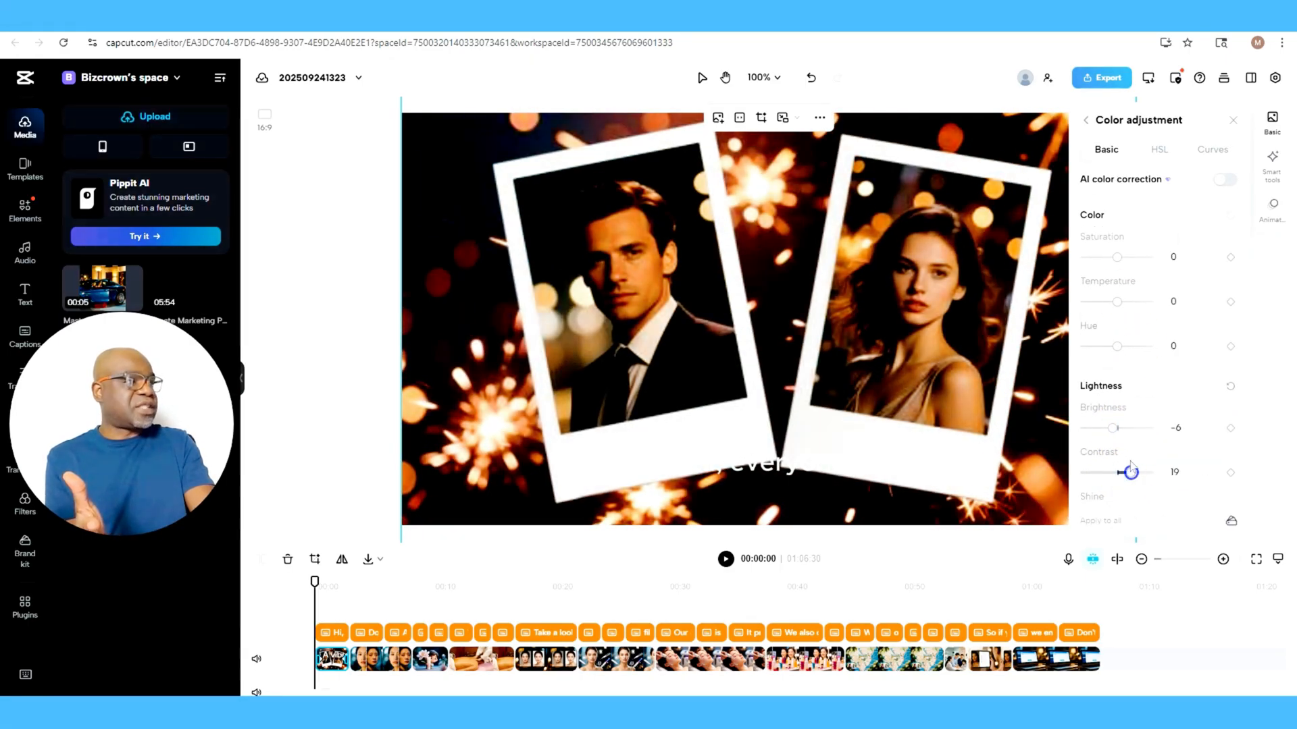
pyautogui.moveTo(1114, 427); pyautogui.dragTo(1146, 428)
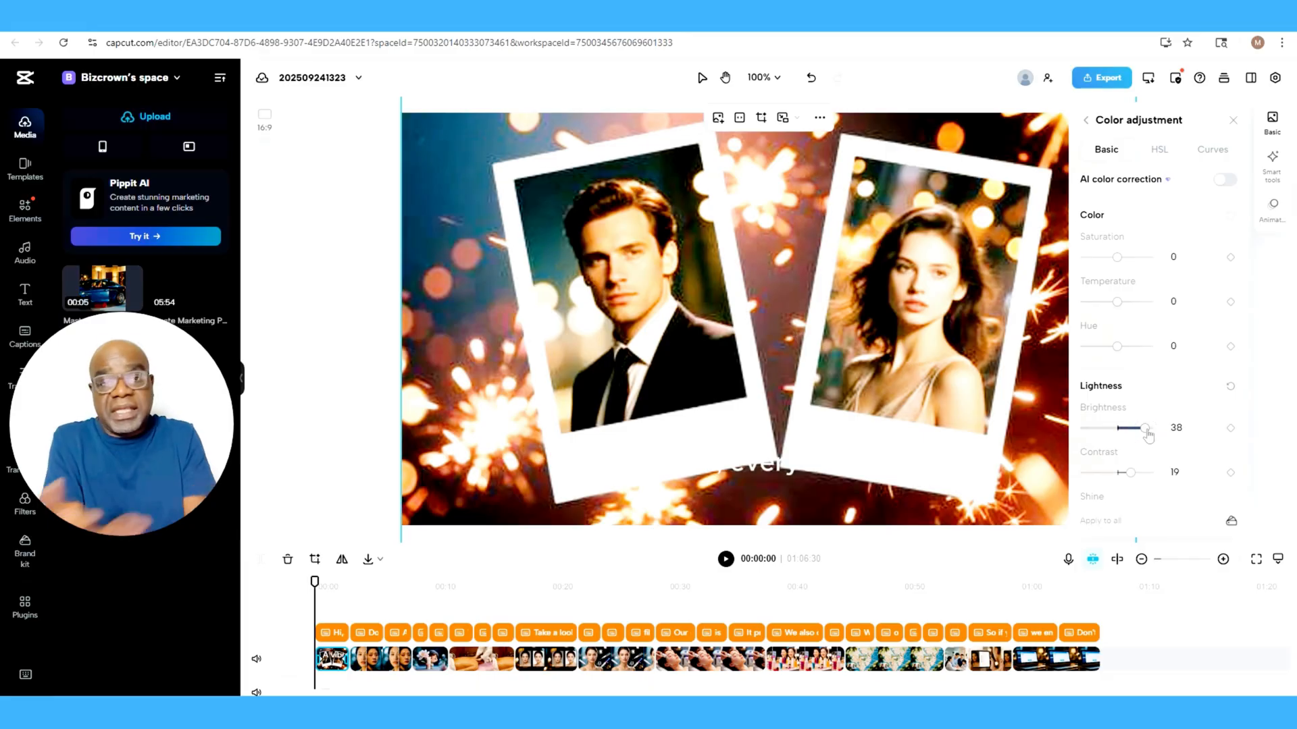